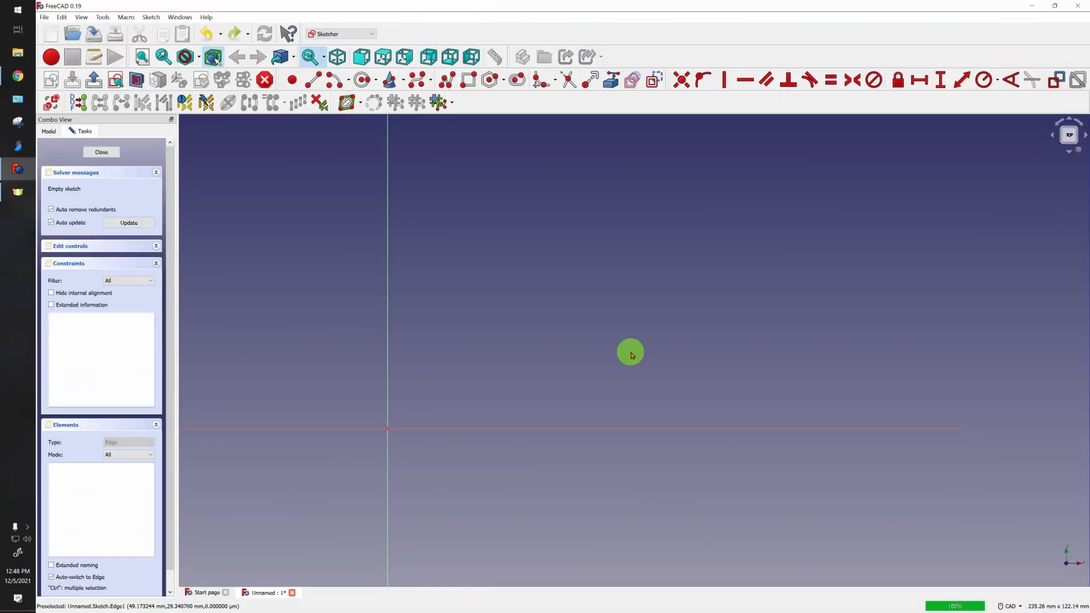
mouse_move(297, 127)
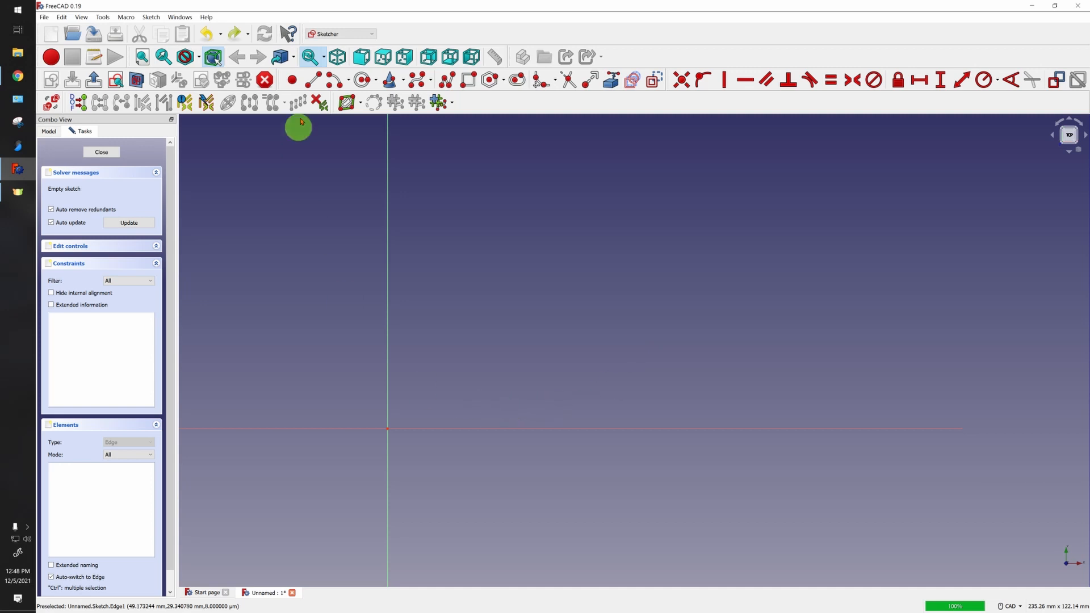
mouse_move(312, 79)
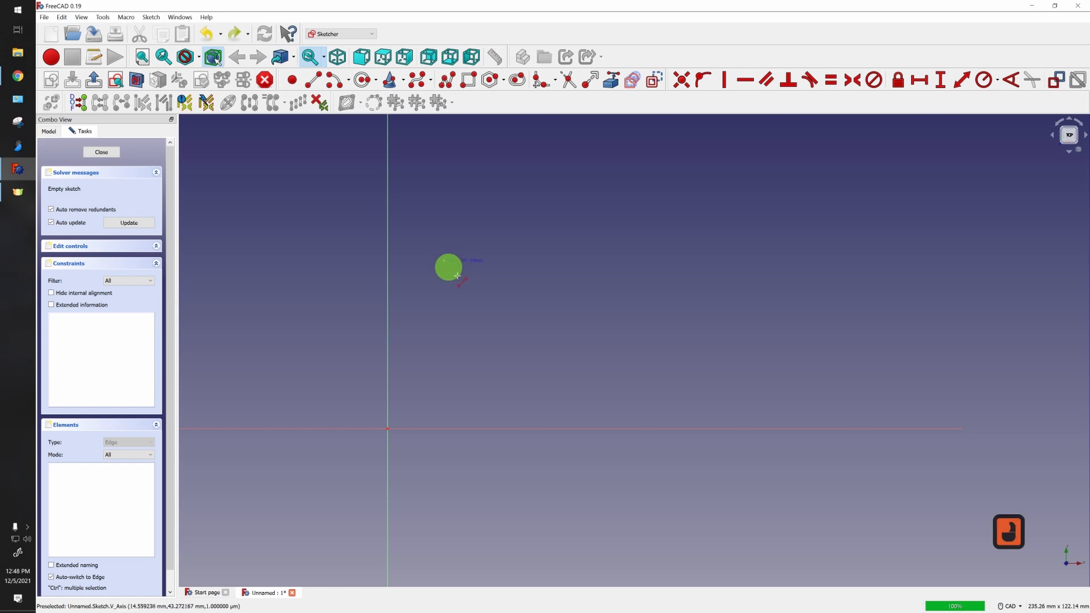
- Draw a line sloping down to the right, above and right of the origin
drag(450, 268, 609, 343)
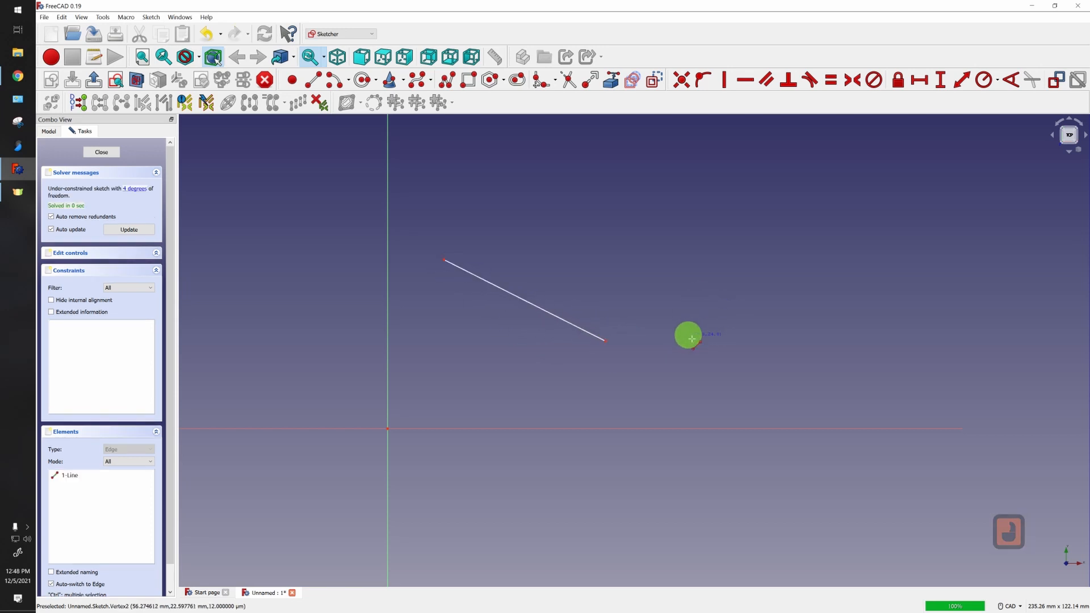
mouse_move(471, 324)
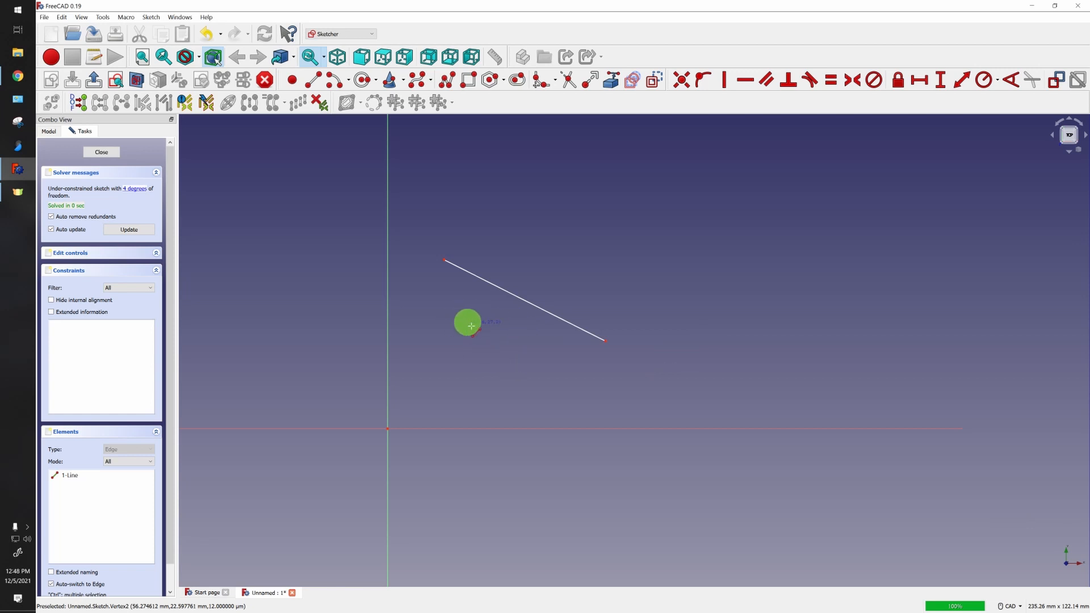
mouse_move(897, 79)
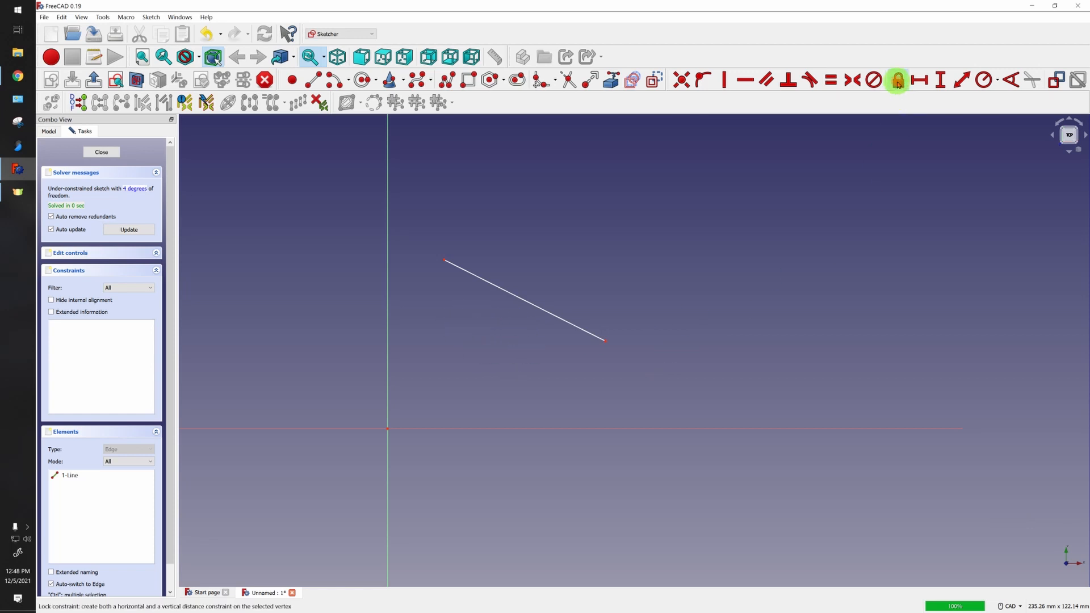
mouse_move(445, 263)
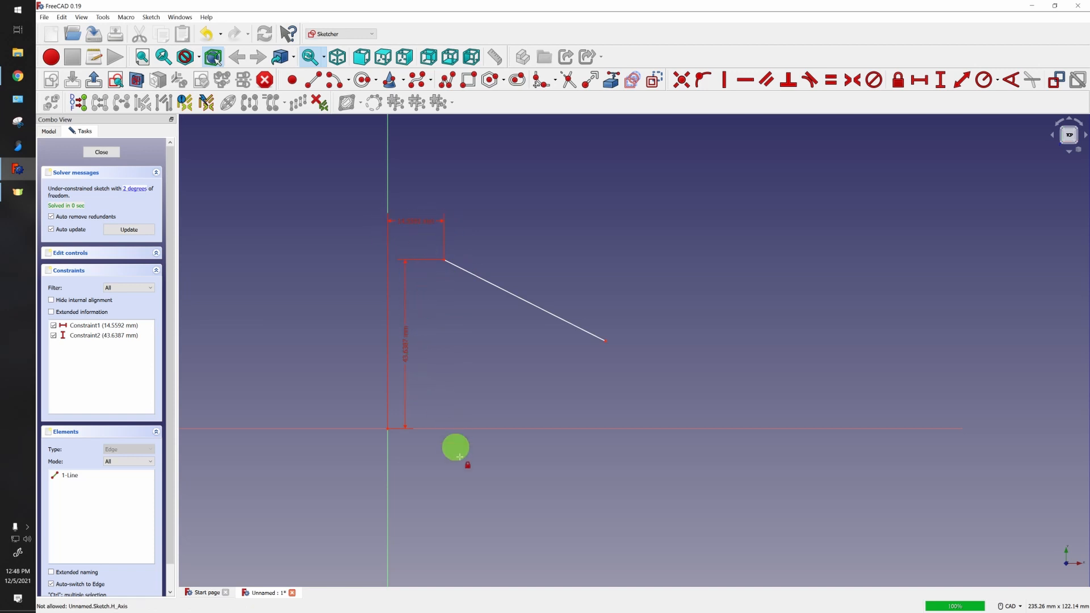
mouse_move(675, 152)
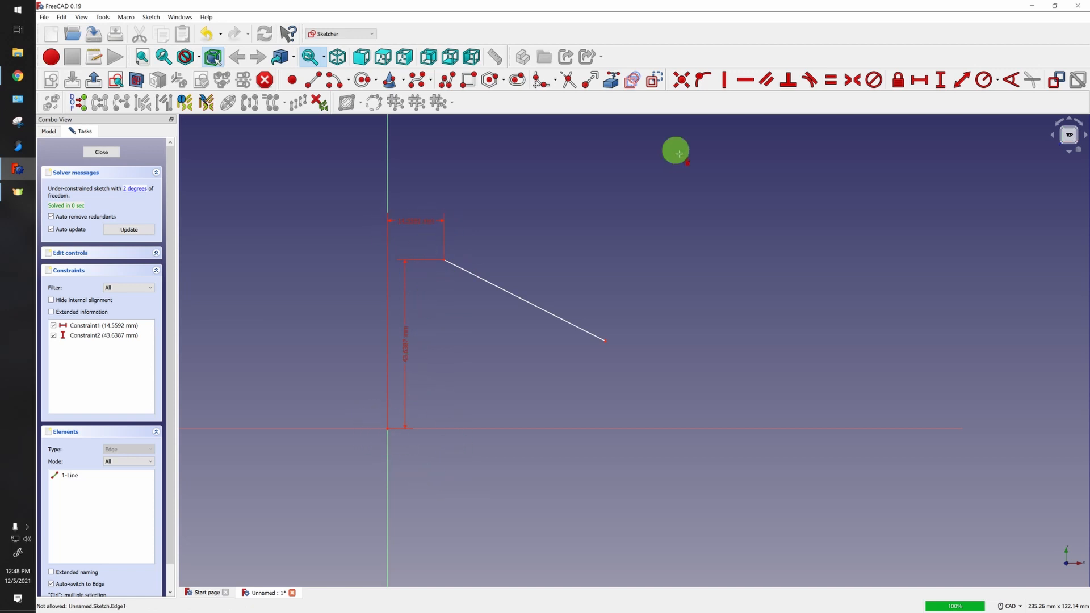
mouse_move(542, 265)
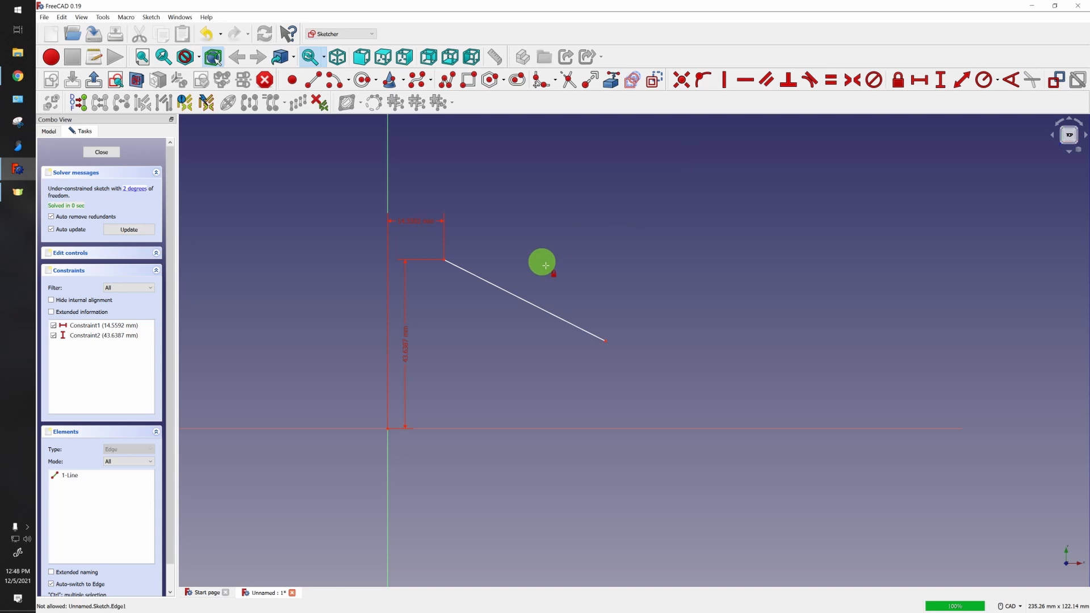
- Lock the line's start 20 mm right and 30 mm above the origin, with 40 mm length
double_click(412, 221)
text(2)
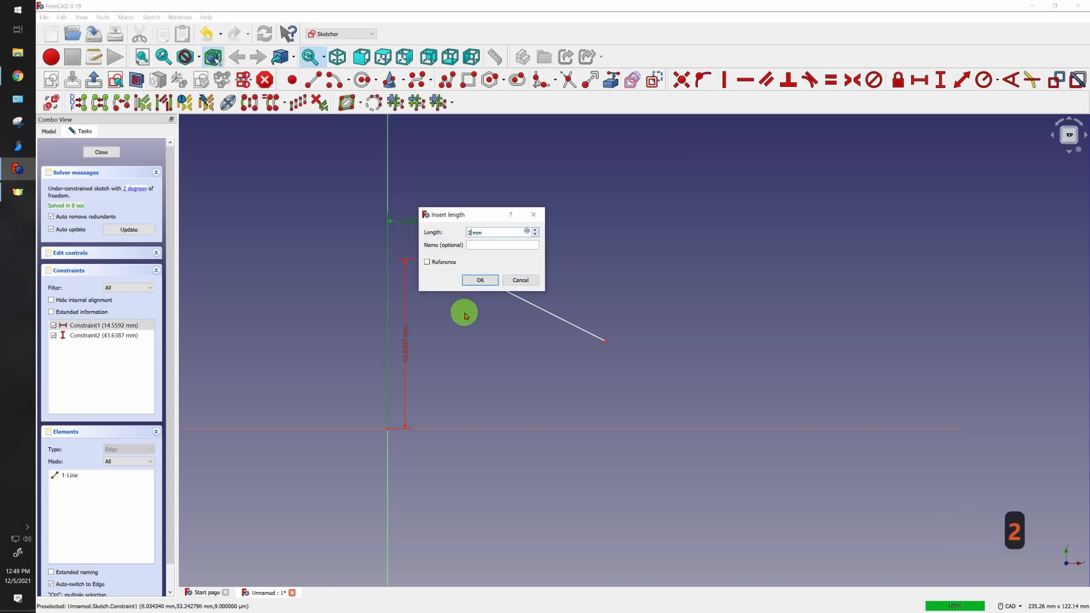
click(480, 279)
text(30)
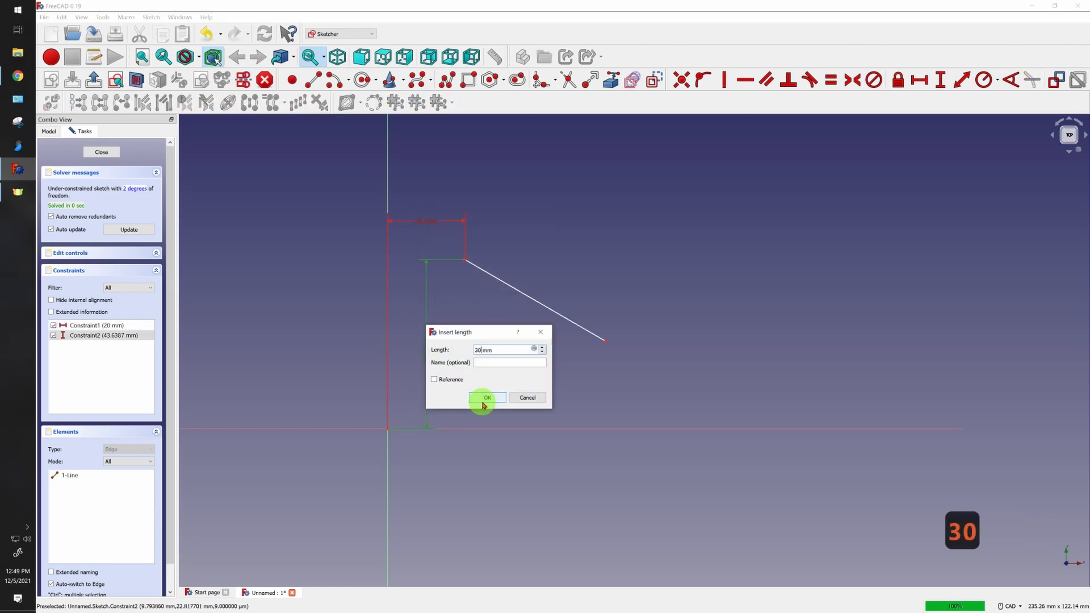
click(486, 397)
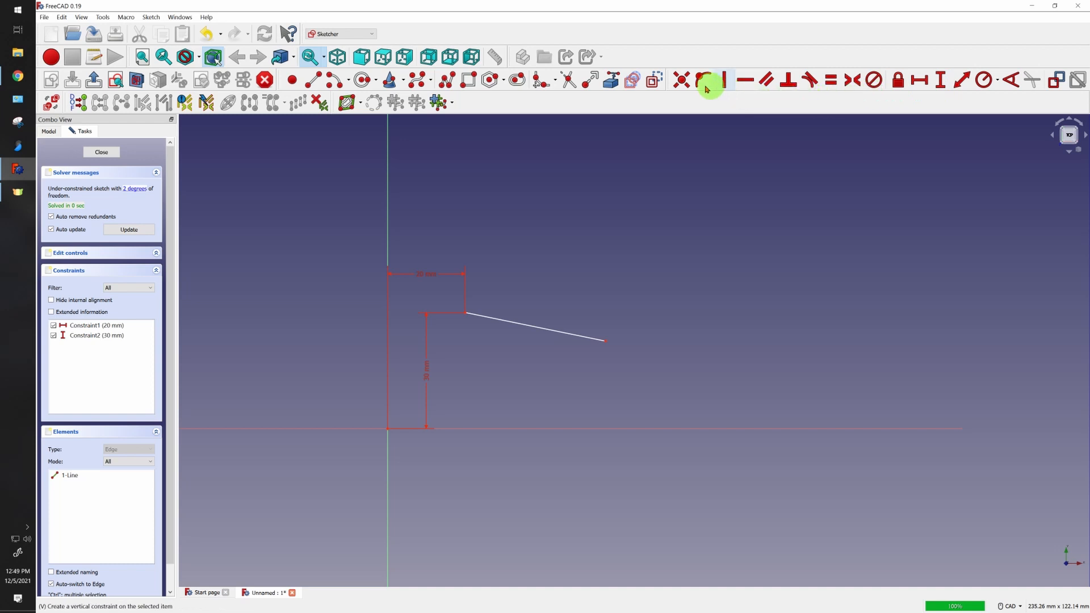
mouse_move(963, 78)
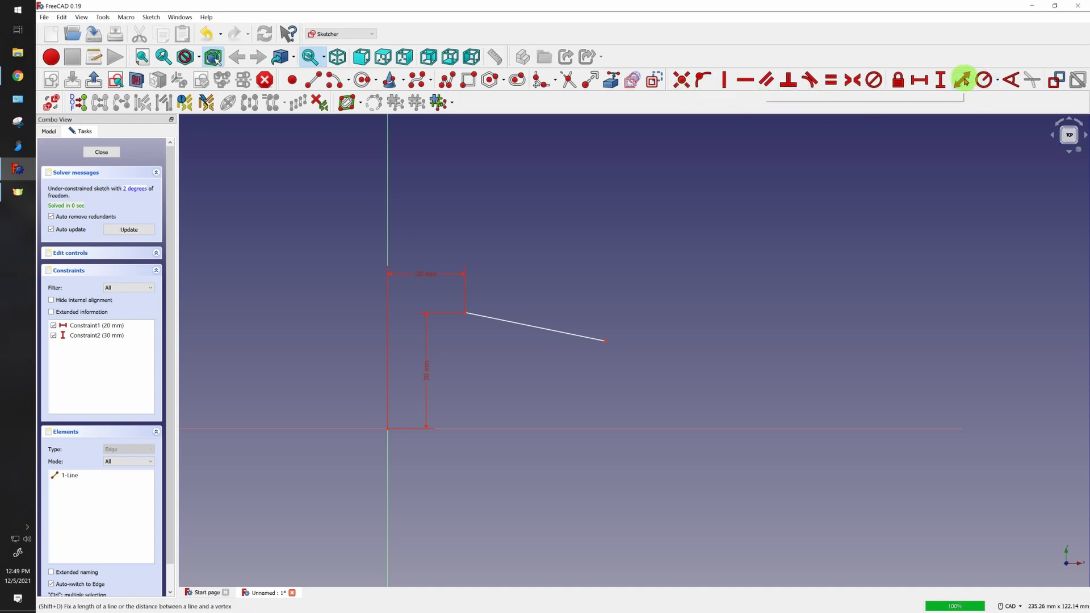
click(965, 78)
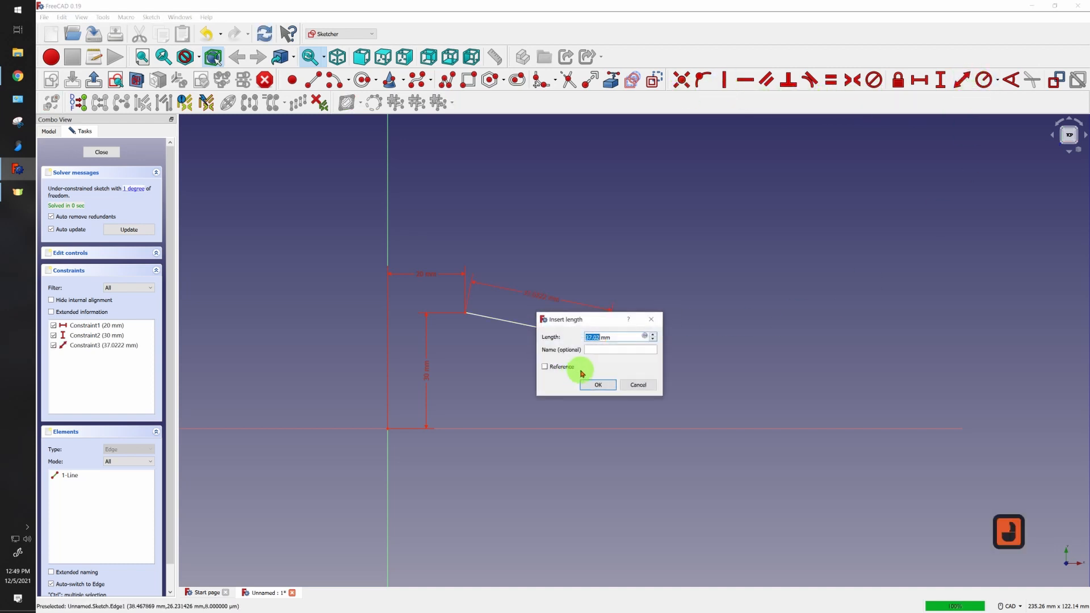
text(40)
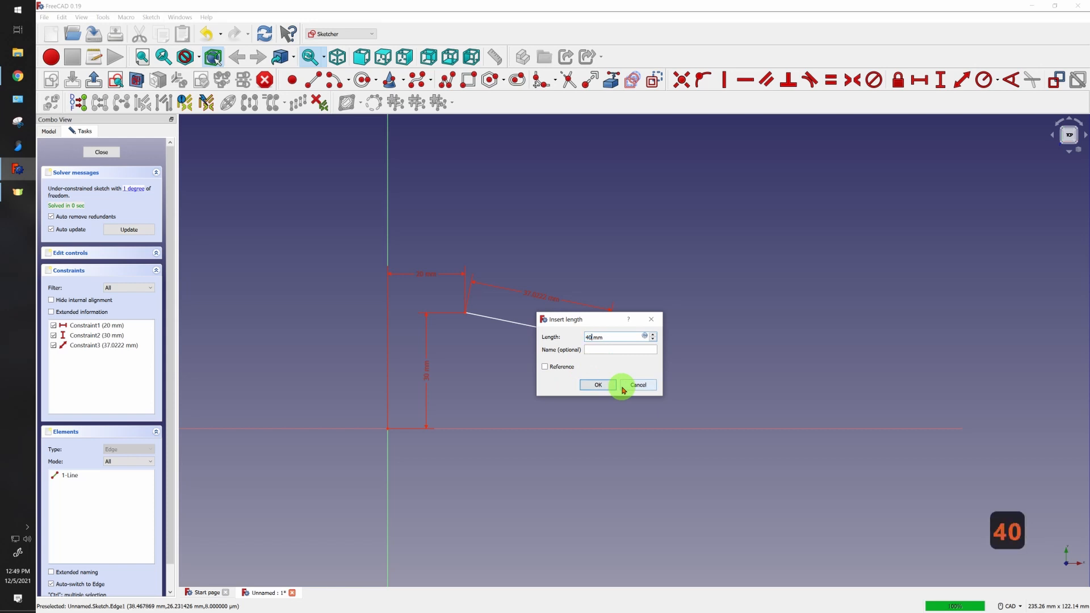
click(597, 384)
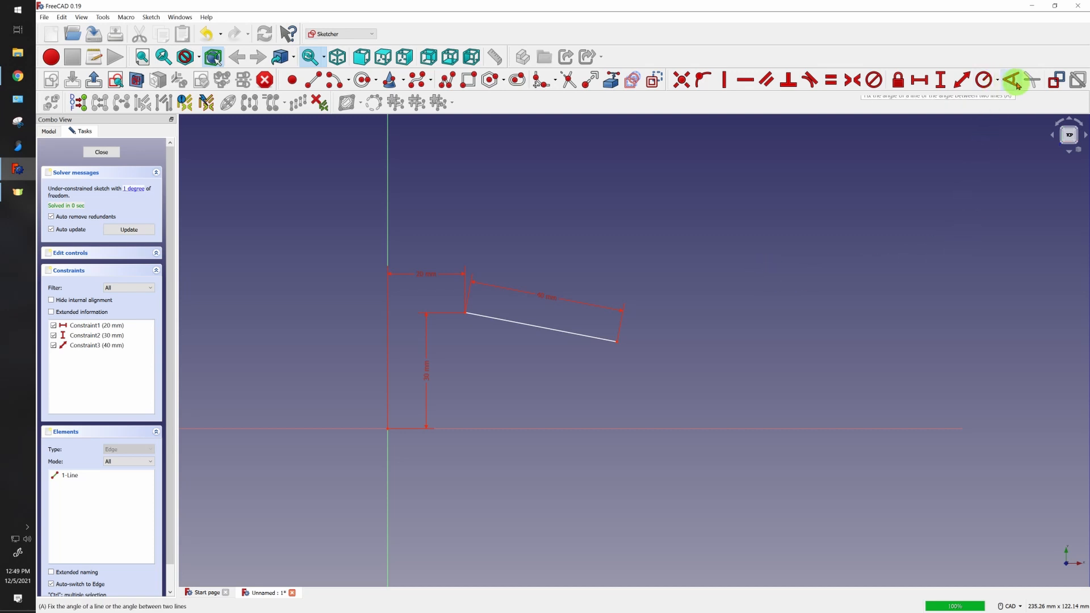
mouse_move(542, 326)
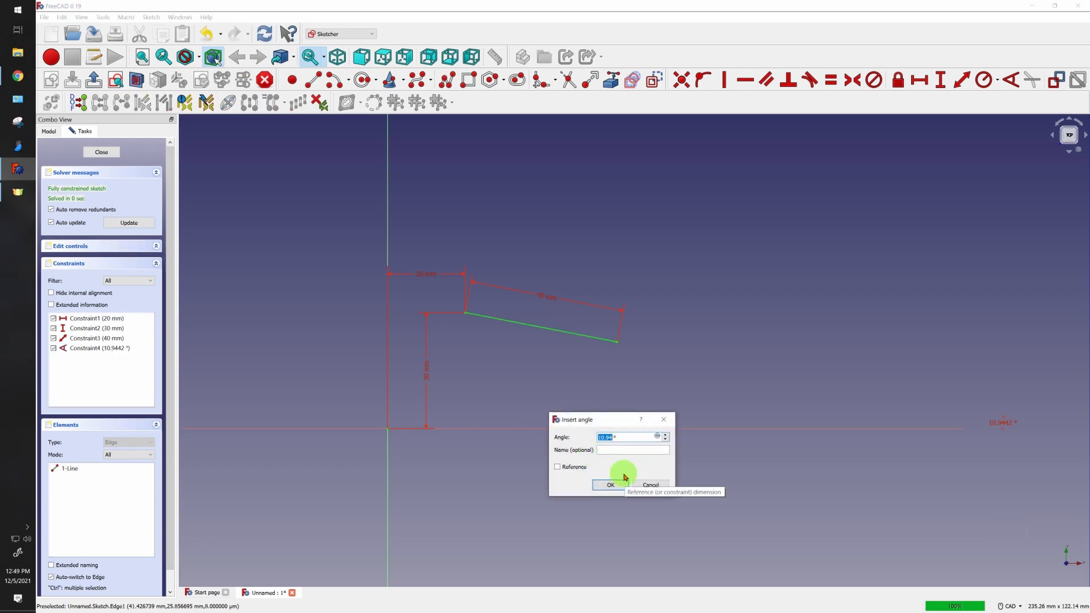
- Constrain the first line to 20° from the horizontal axis
click(609, 484)
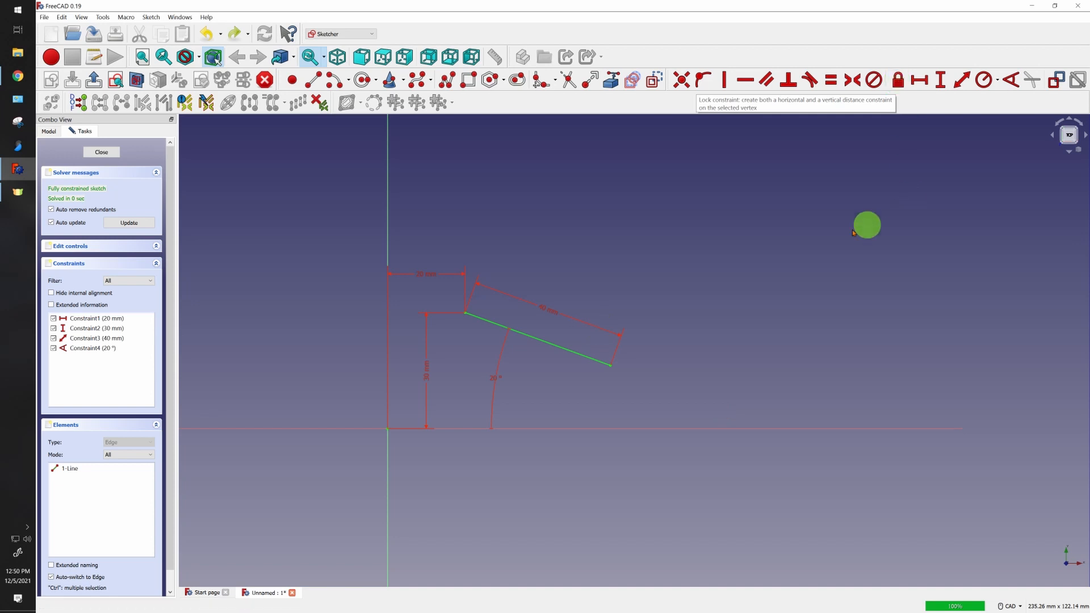
mouse_move(305, 80)
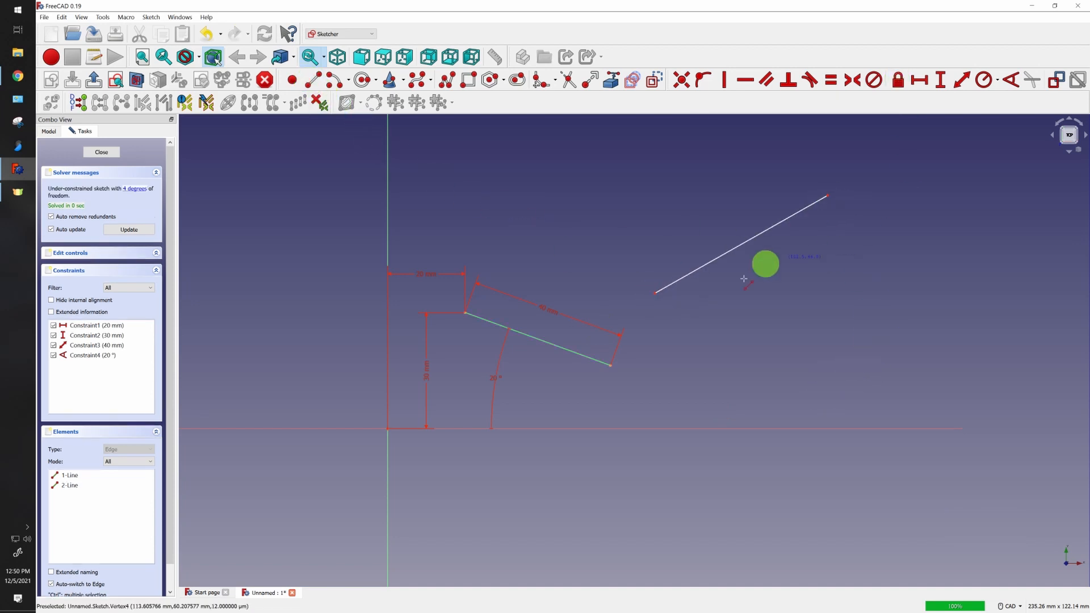
mouse_move(730, 307)
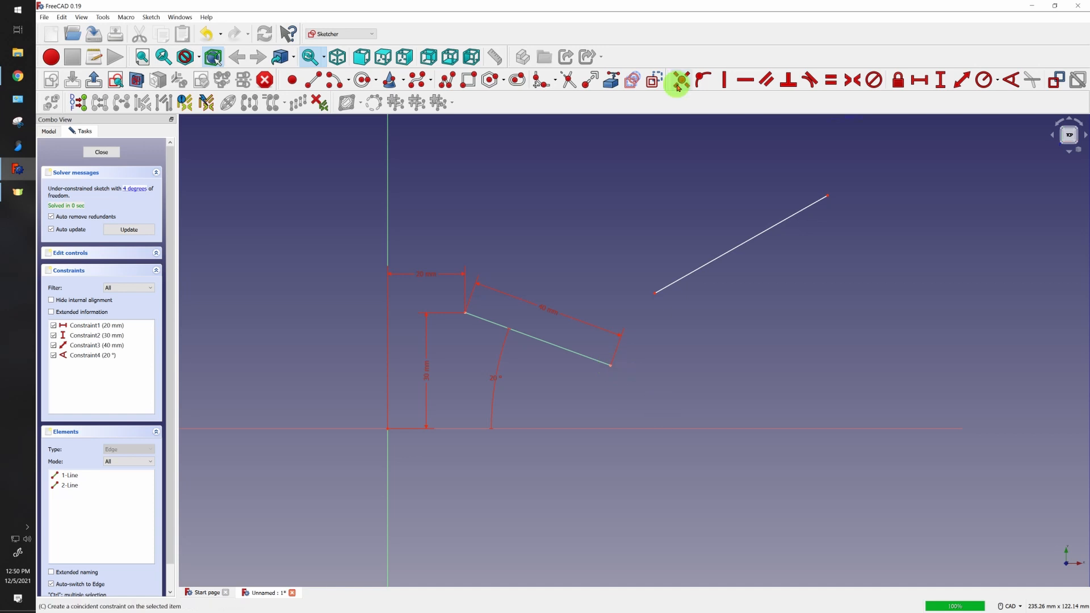
mouse_move(677, 80)
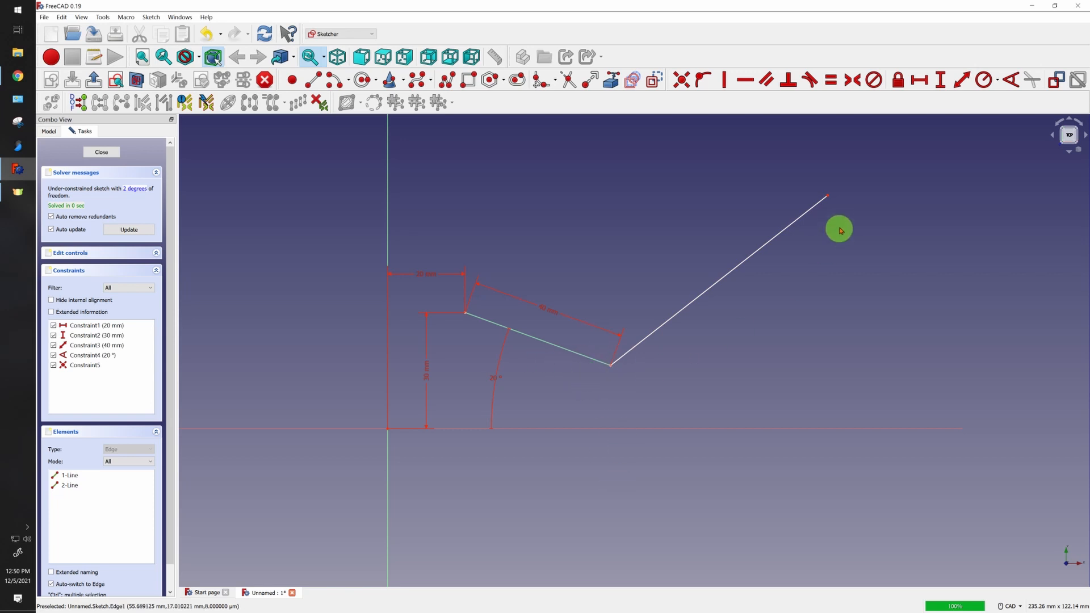
mouse_move(826, 196)
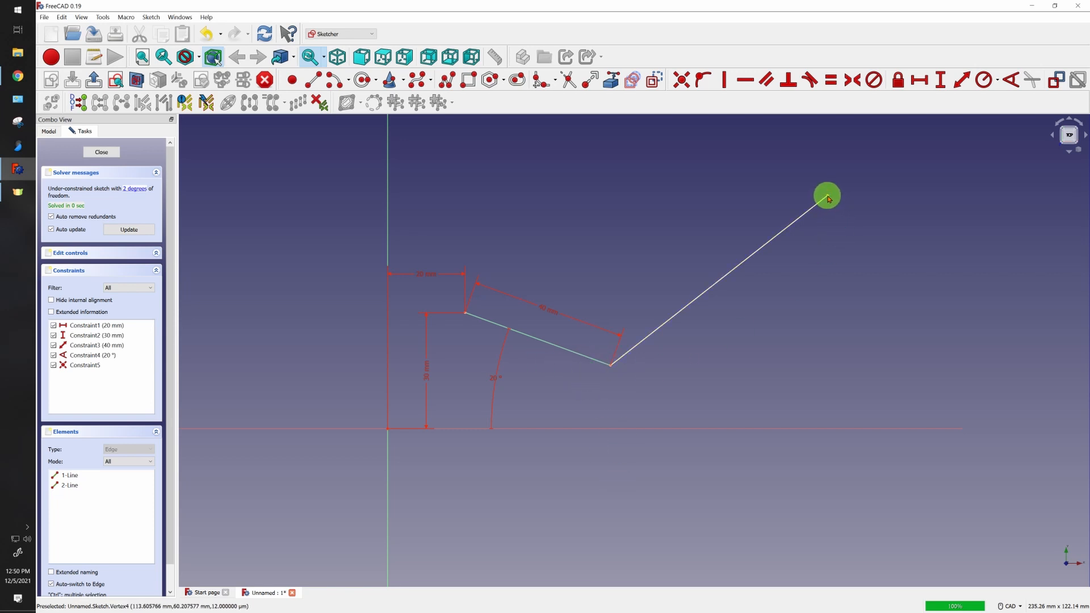
- Pull the coincident second line's free end inward toward the first line
drag(826, 196, 711, 304)
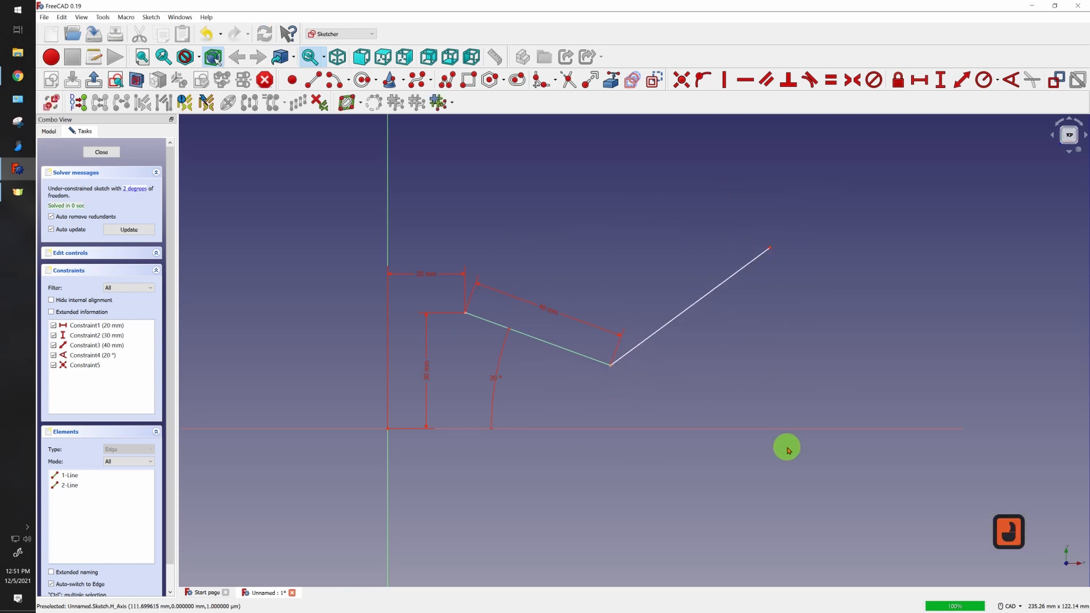
mouse_move(773, 194)
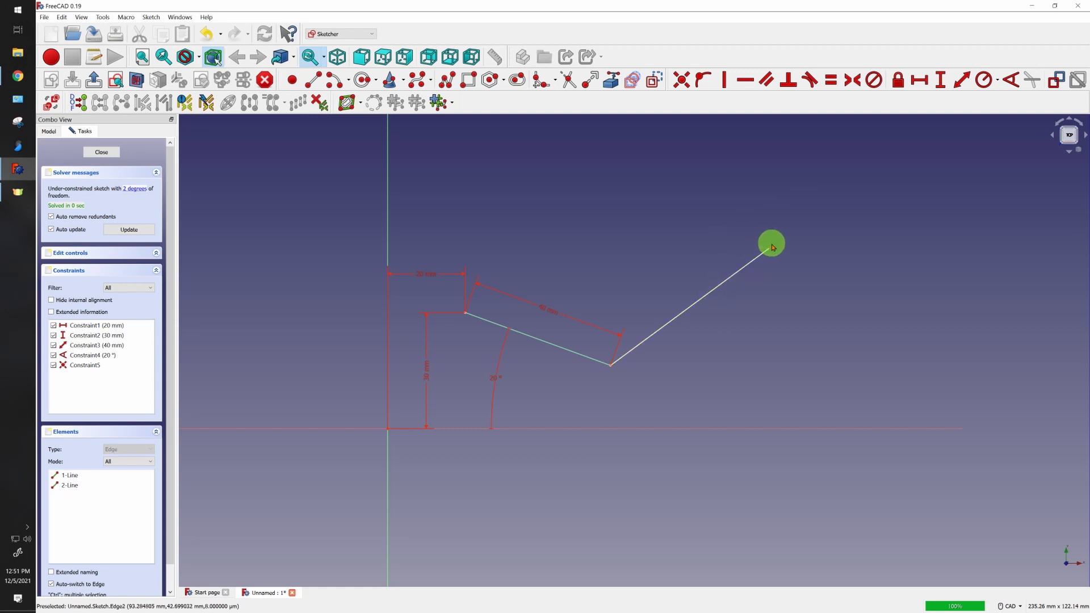
- Drag the second line's free end farther out to the upper right
drag(770, 244, 862, 161)
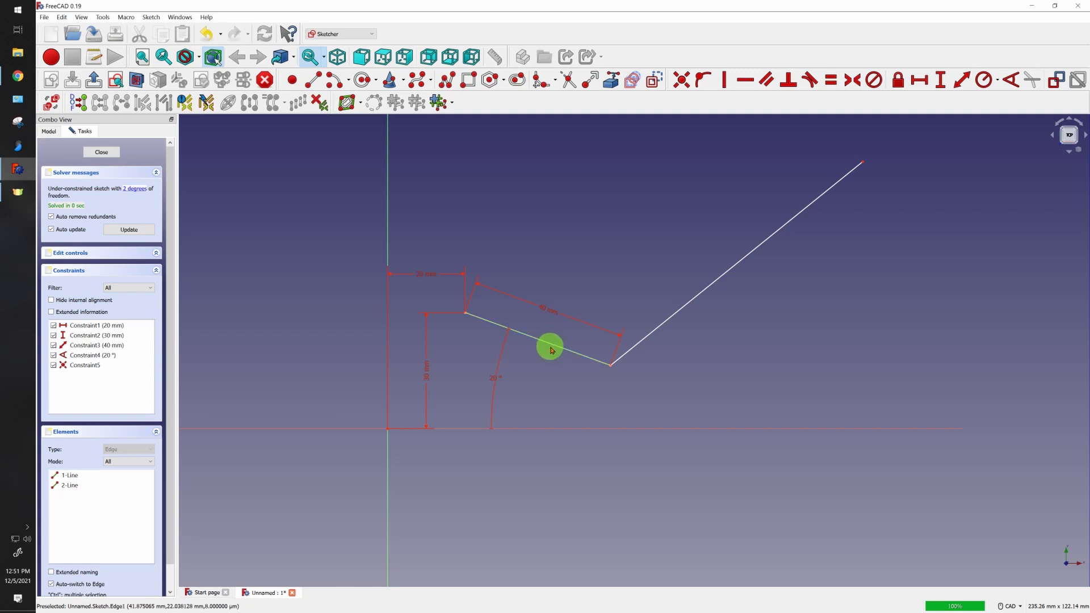
mouse_move(835, 80)
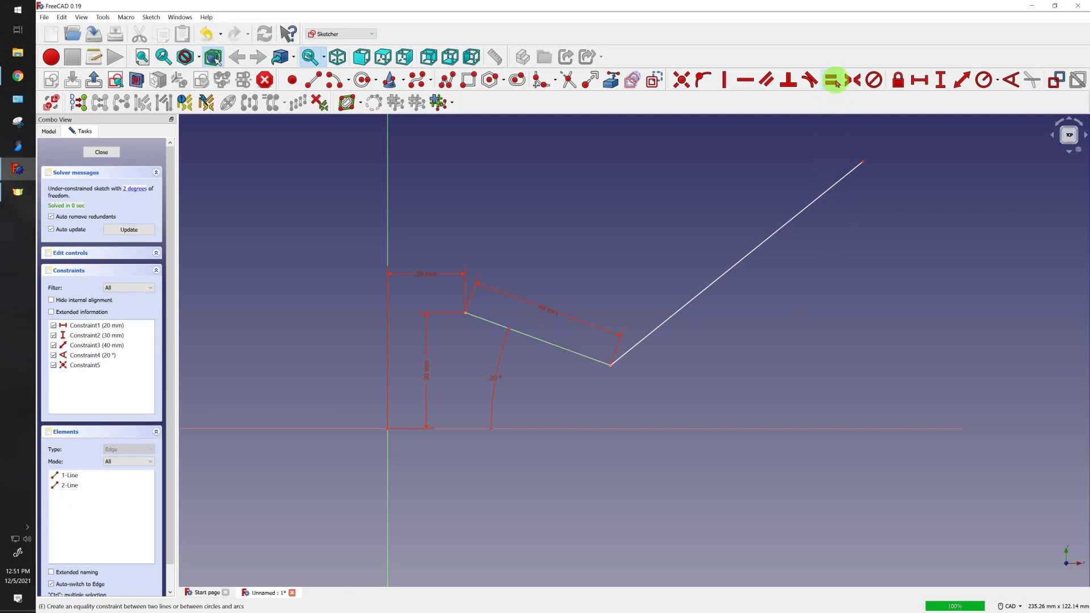
mouse_move(834, 80)
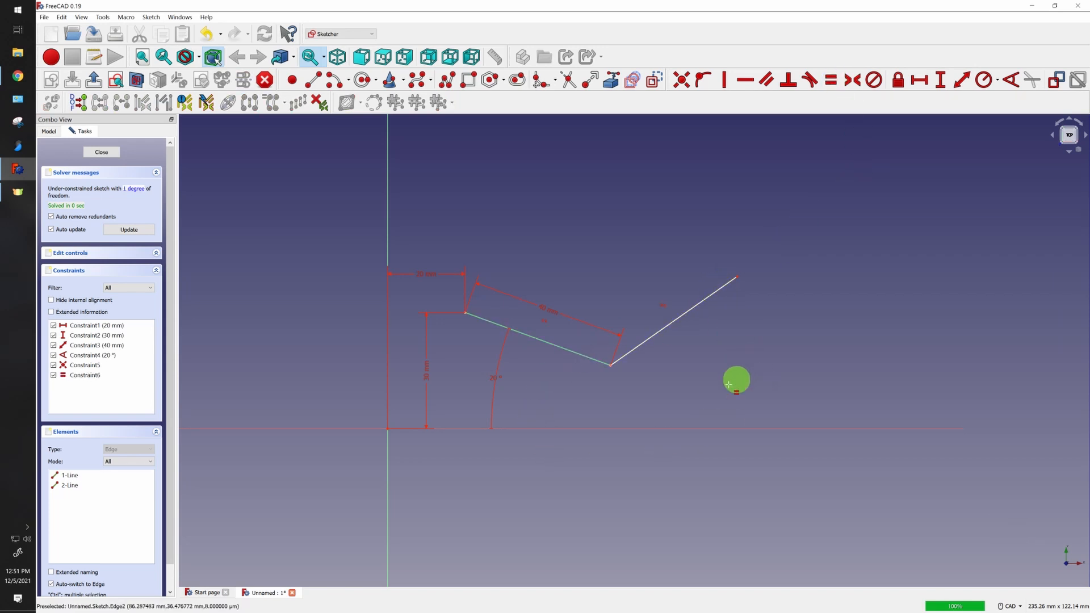
mouse_move(555, 355)
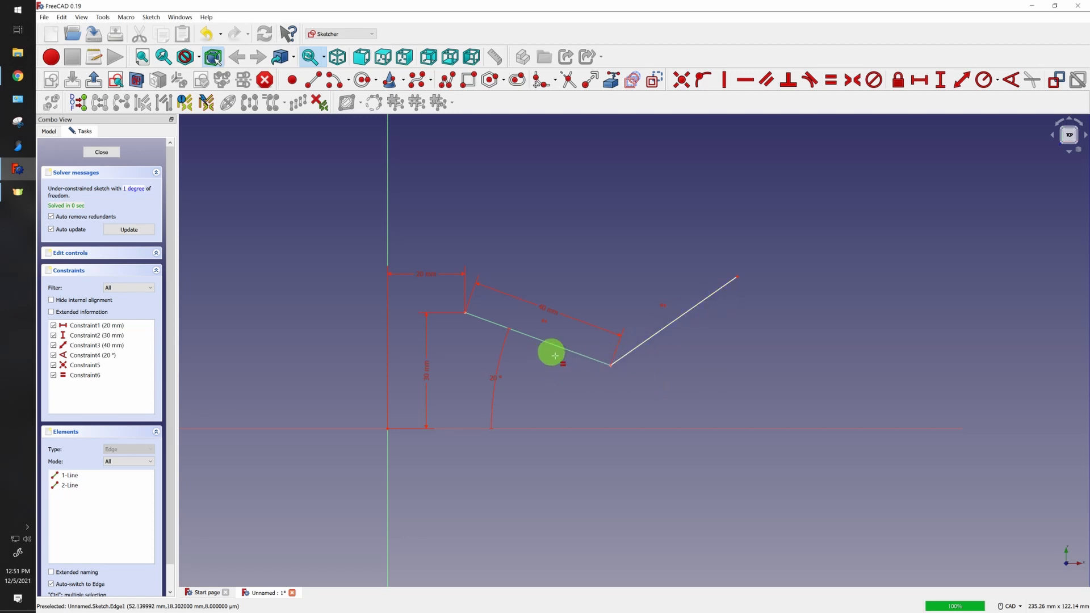
mouse_move(671, 328)
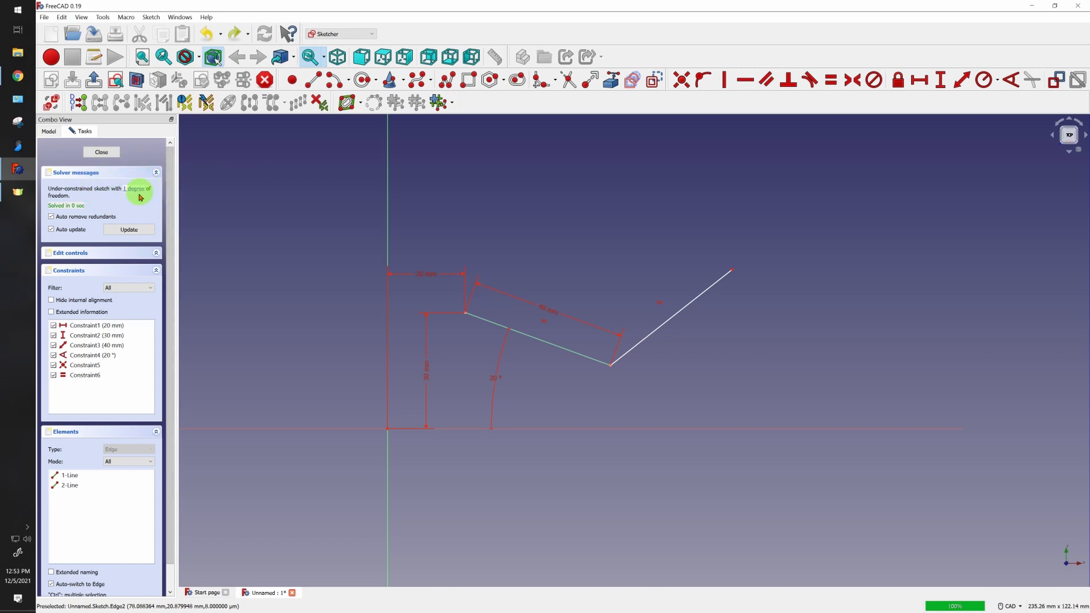
mouse_move(572, 356)
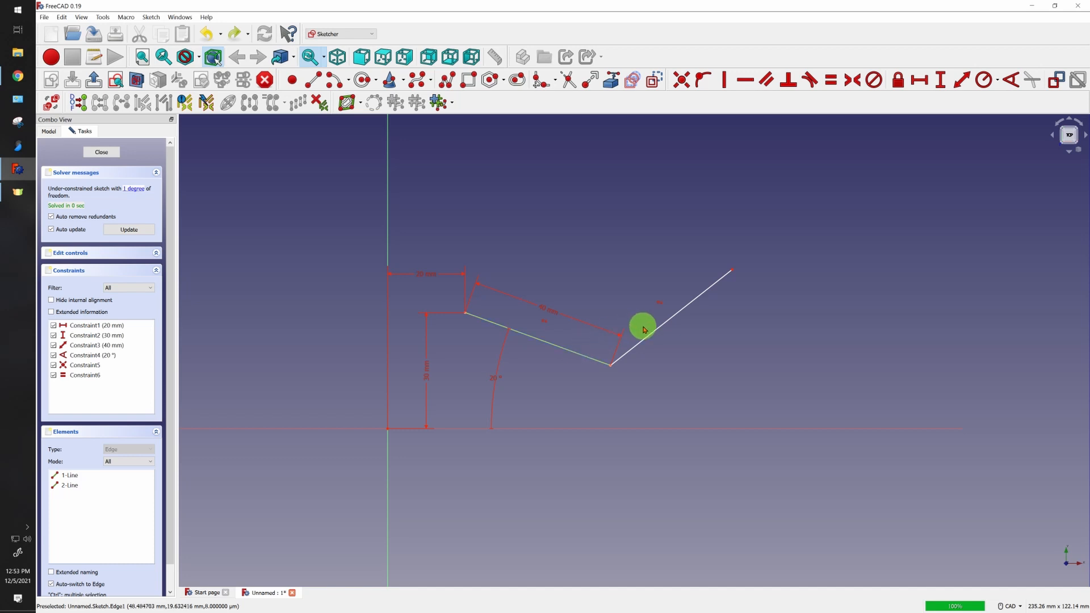
mouse_move(645, 328)
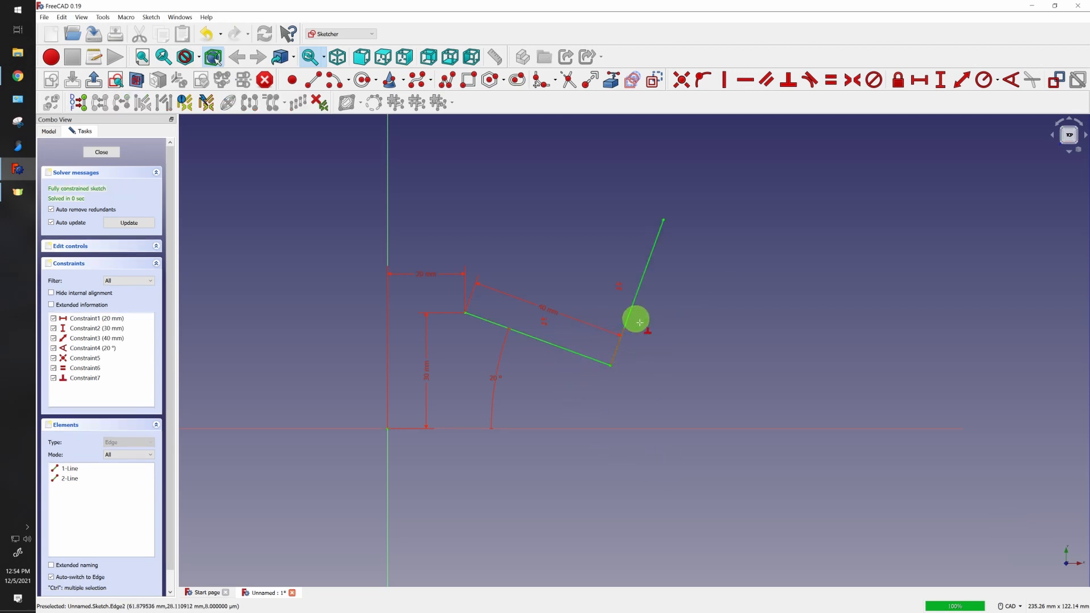
mouse_move(603, 396)
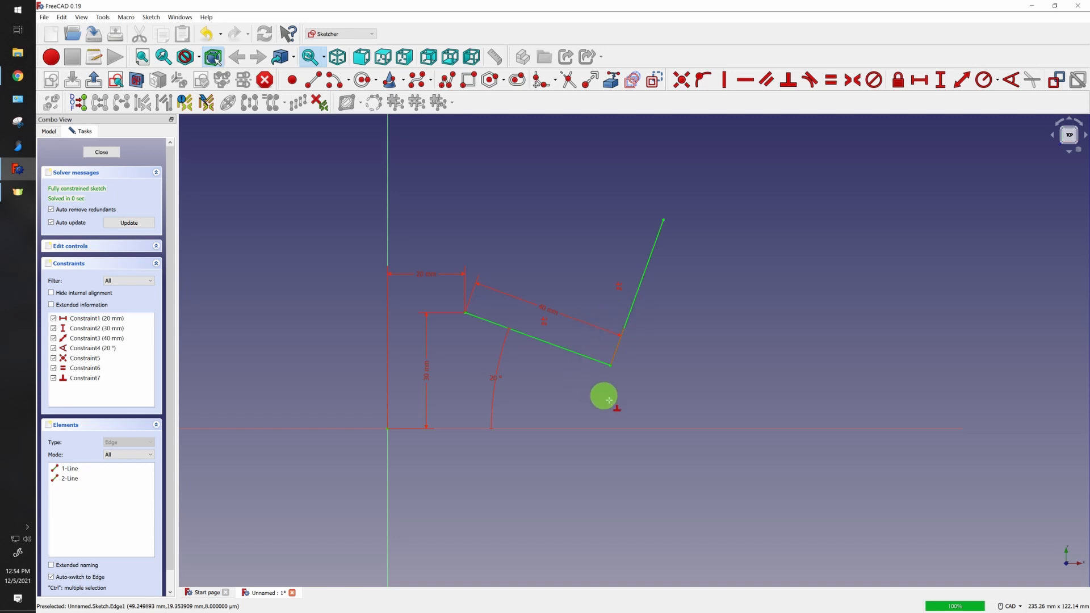
mouse_move(616, 403)
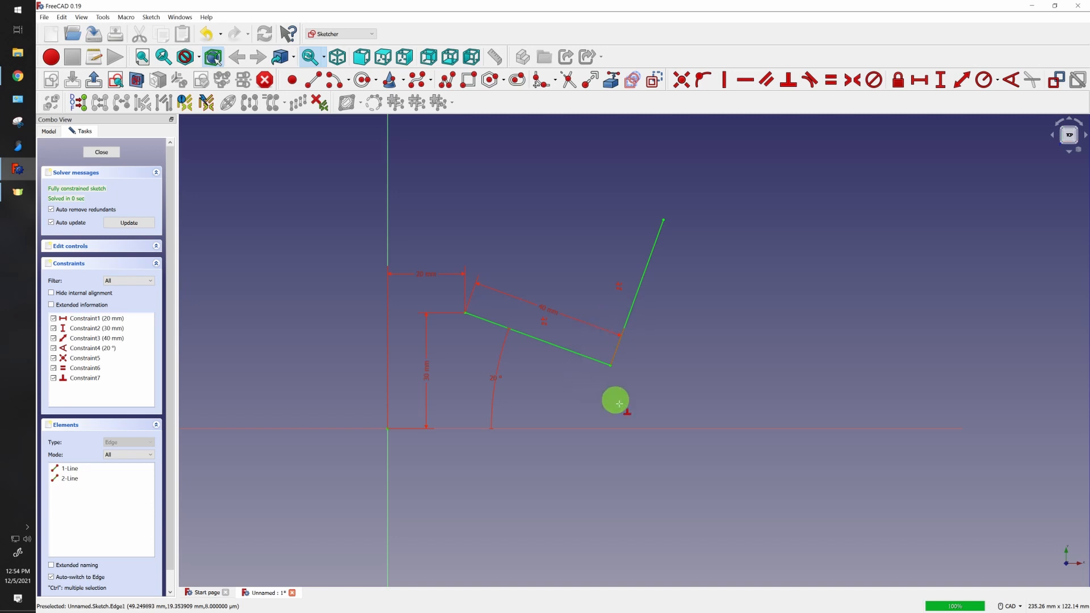
mouse_move(627, 387)
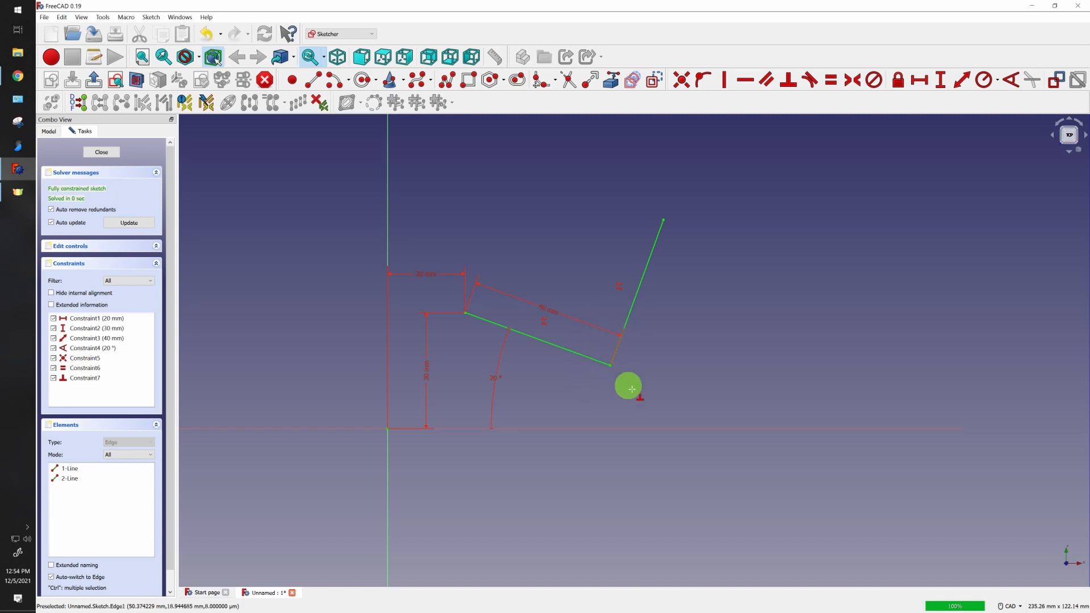
mouse_move(789, 199)
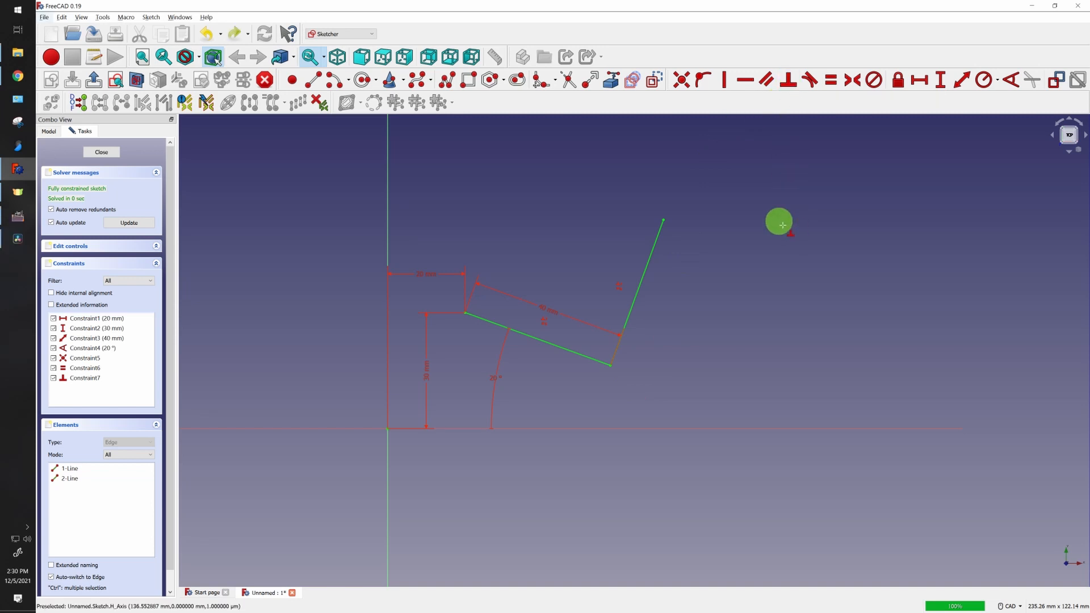
mouse_move(674, 262)
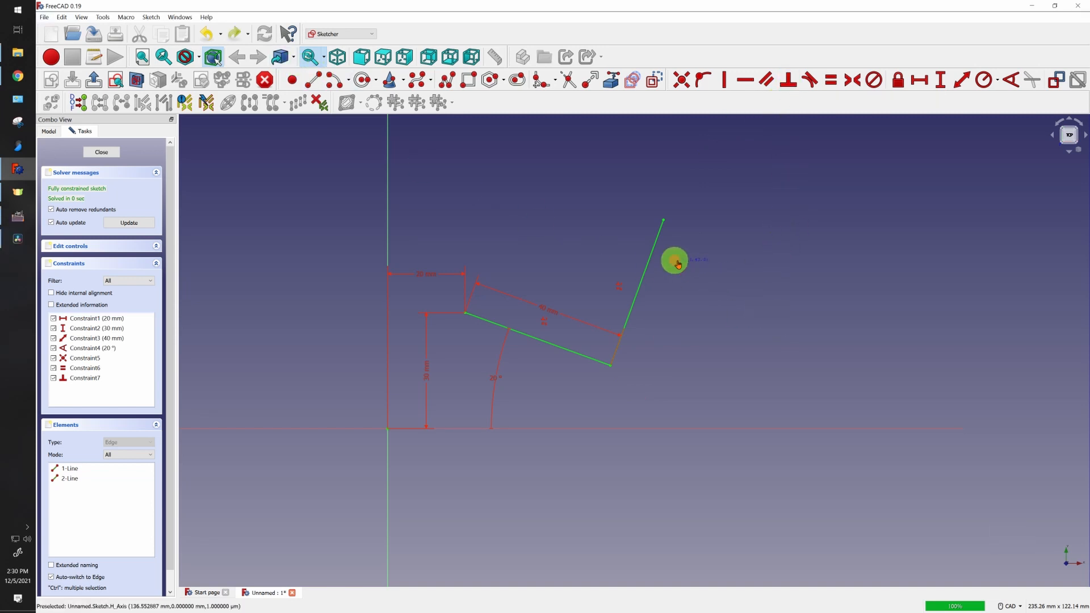
- Draw a separate third line to the right of the second line
drag(674, 262, 818, 386)
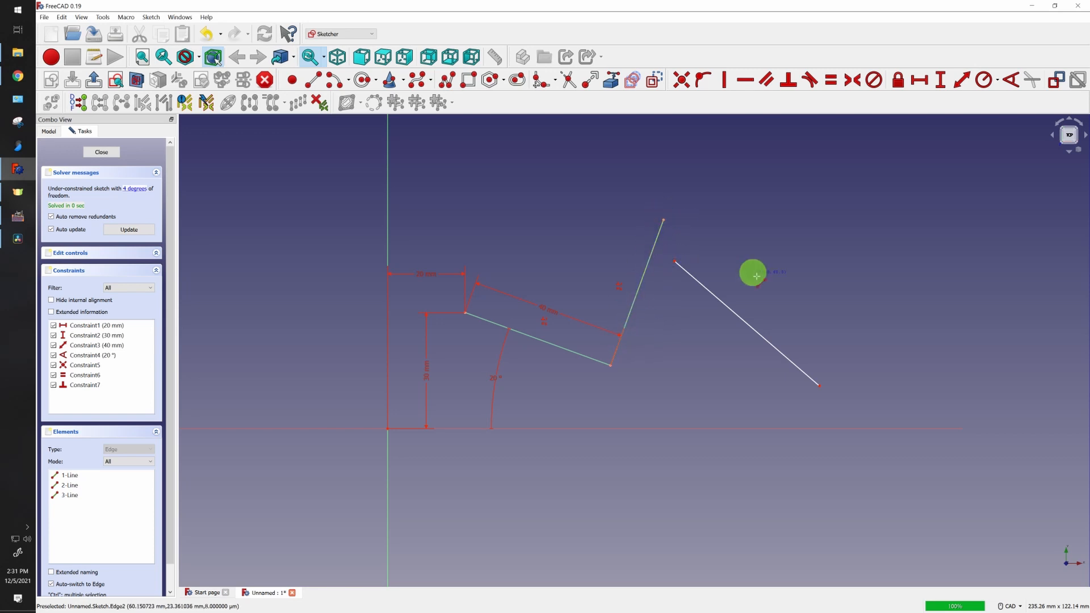
mouse_move(706, 80)
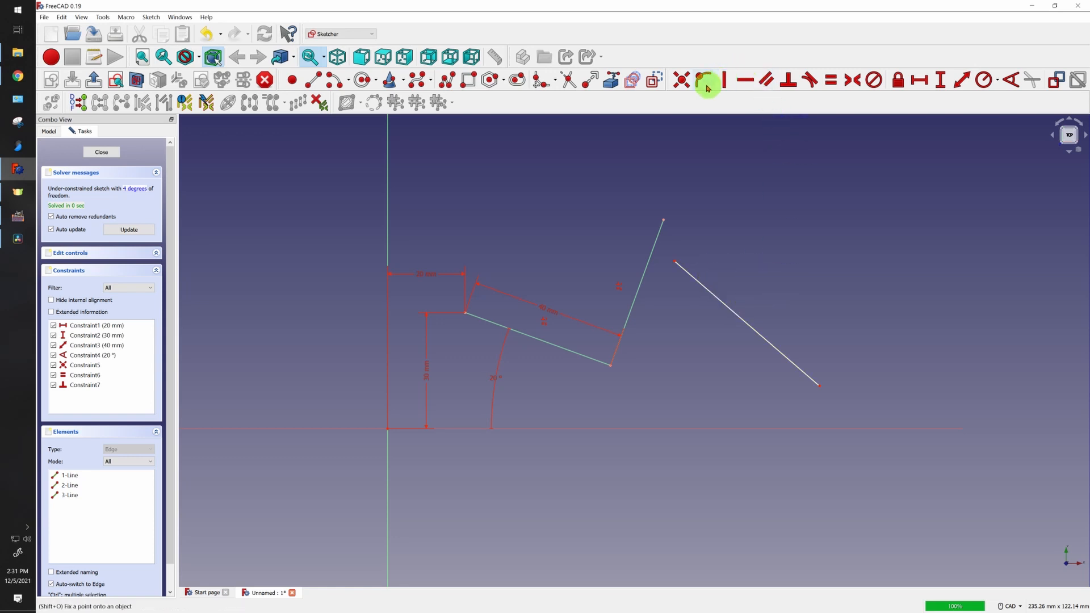
mouse_move(703, 80)
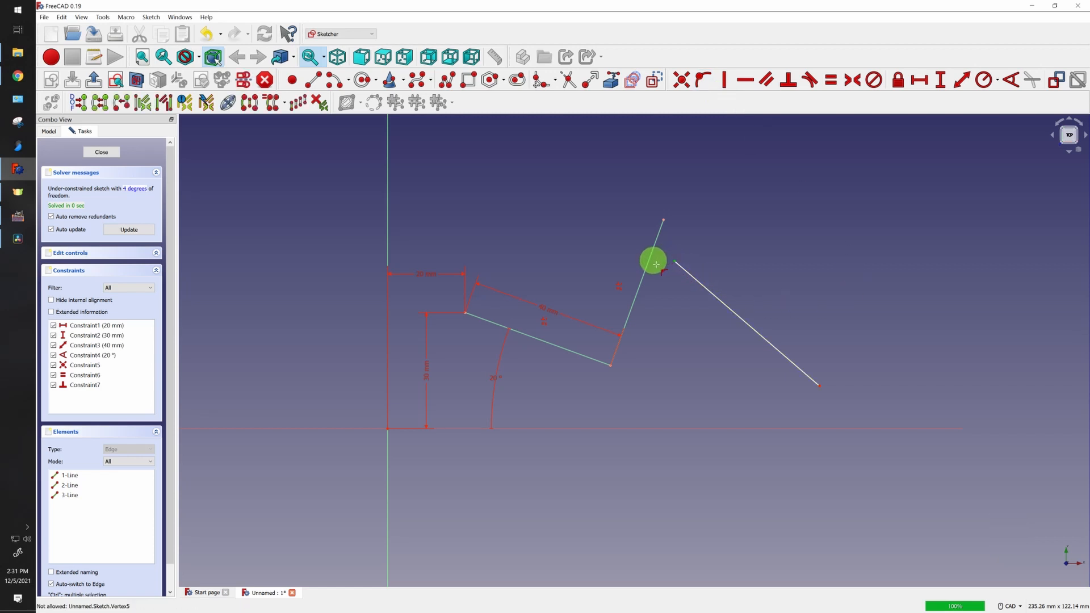
mouse_move(652, 263)
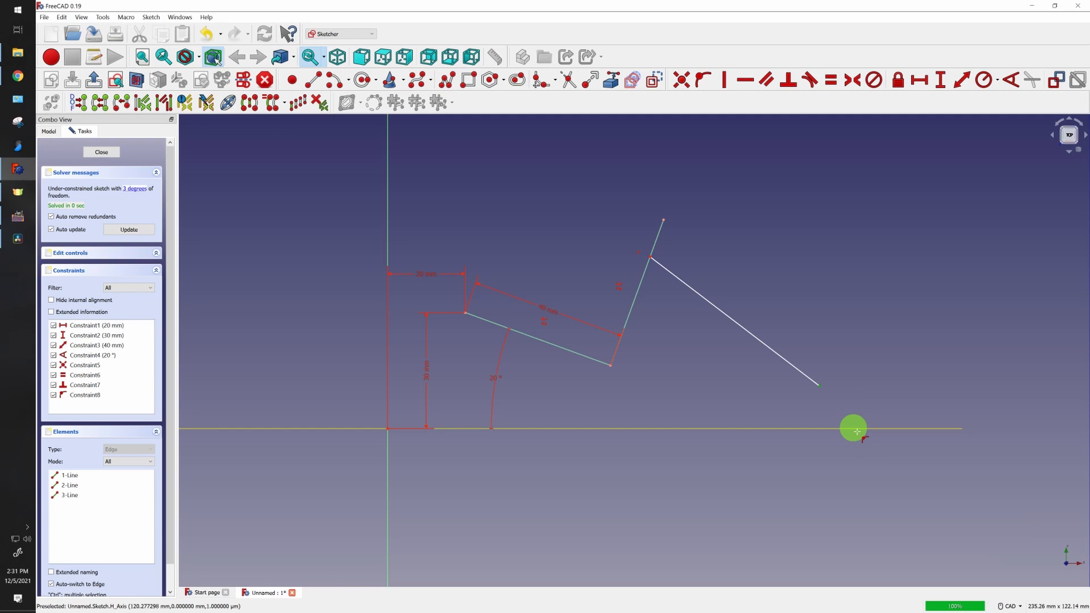
mouse_move(392, 194)
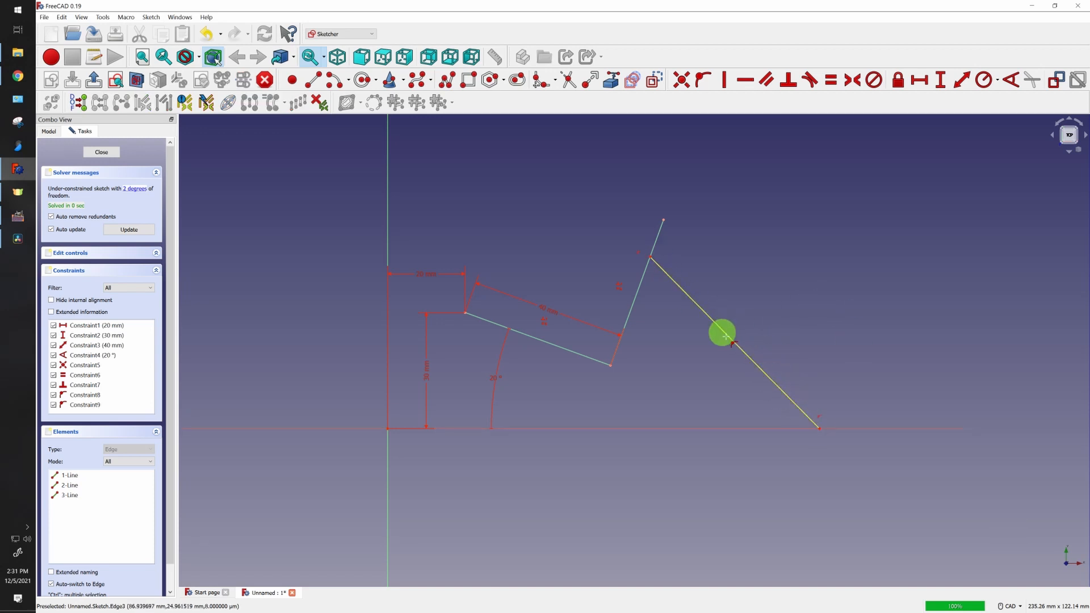
- Exit the constraint tool and drag the third line down and back up to test its freedom
key(Escape)
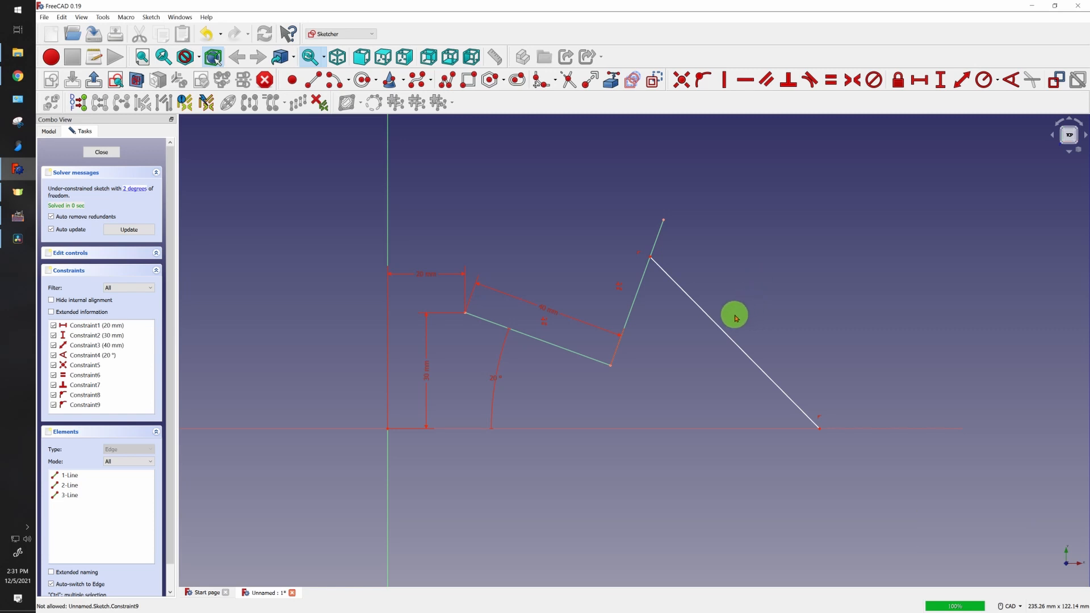
mouse_move(726, 328)
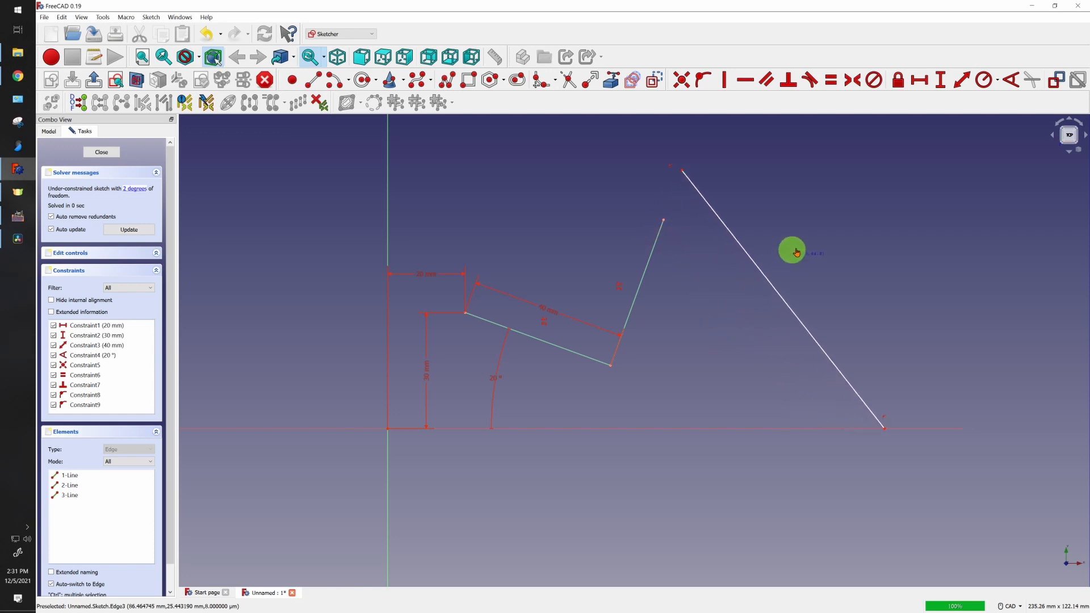
drag(792, 252, 768, 304)
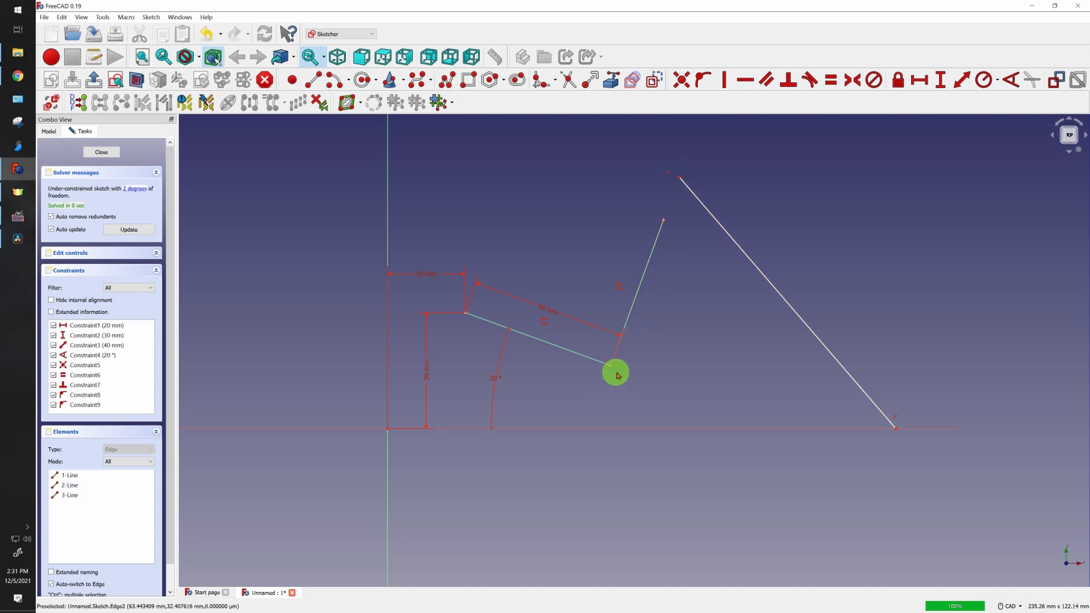
mouse_move(743, 249)
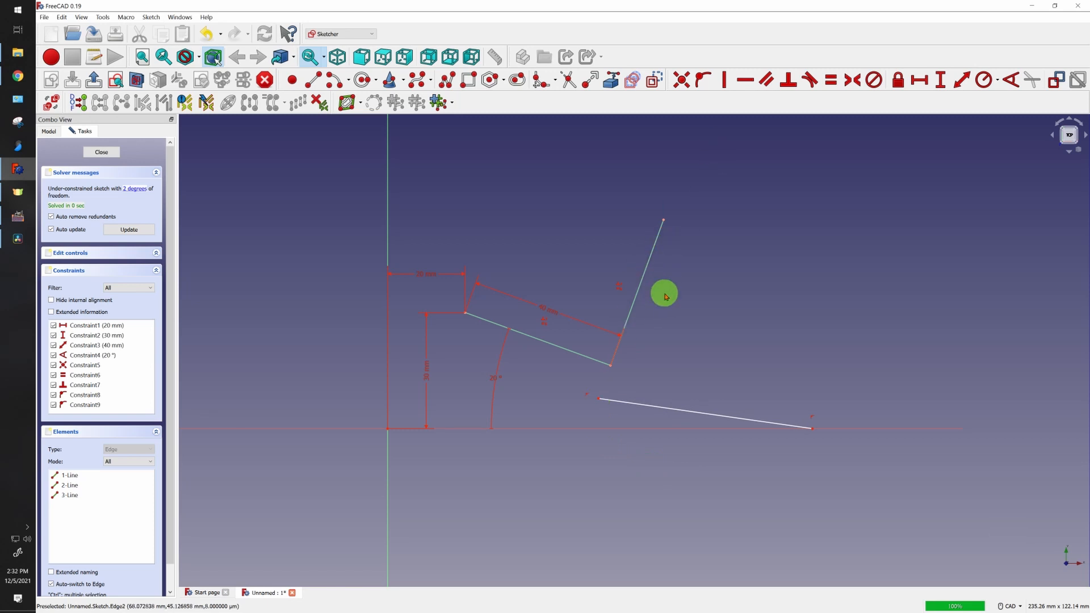
mouse_move(643, 387)
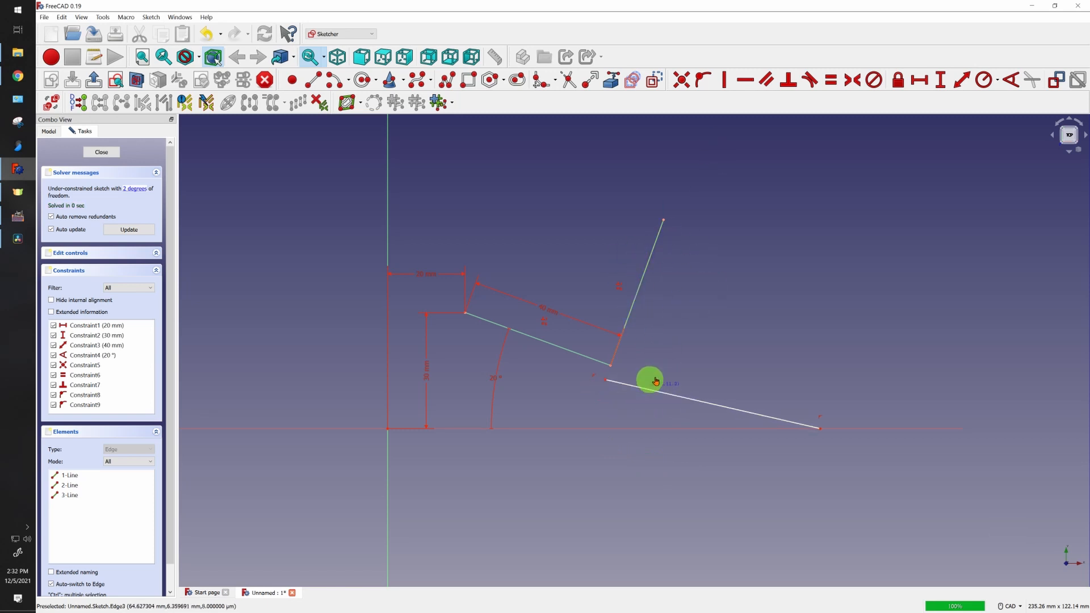
drag(652, 381, 678, 281)
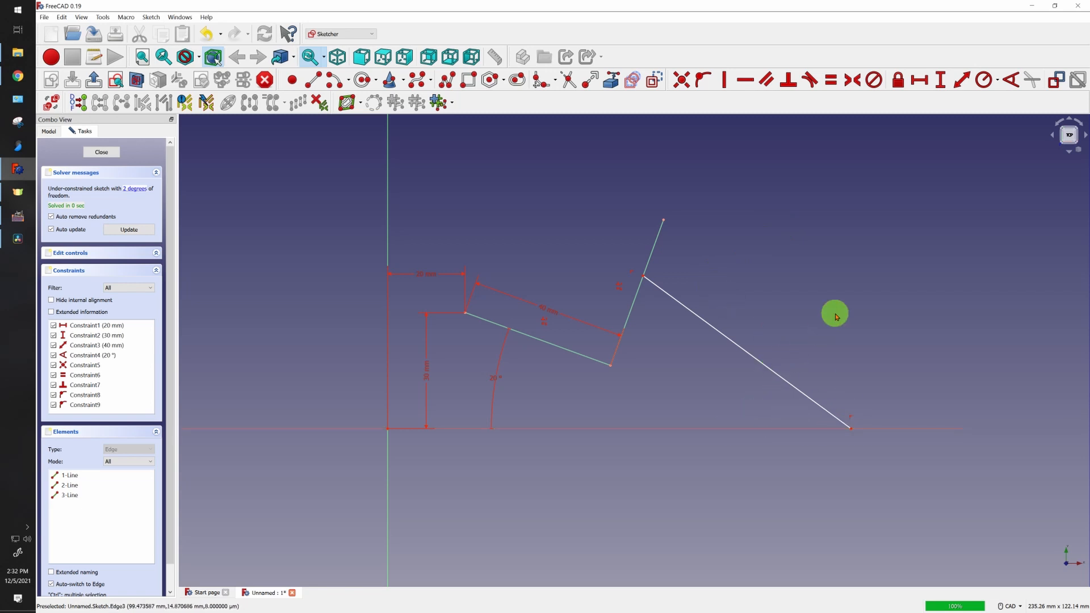
mouse_move(716, 275)
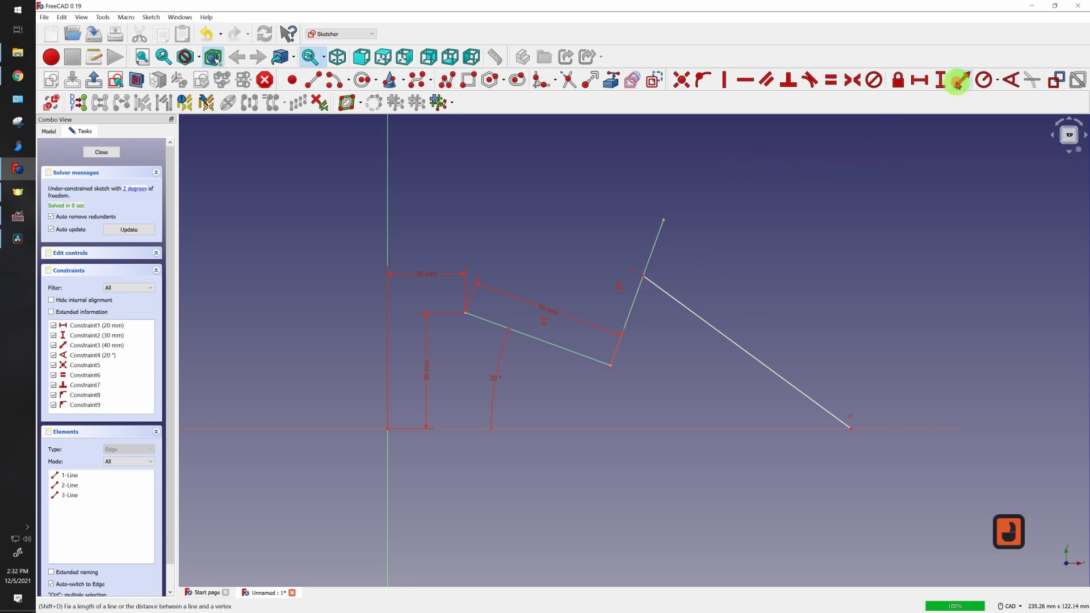
mouse_move(643, 276)
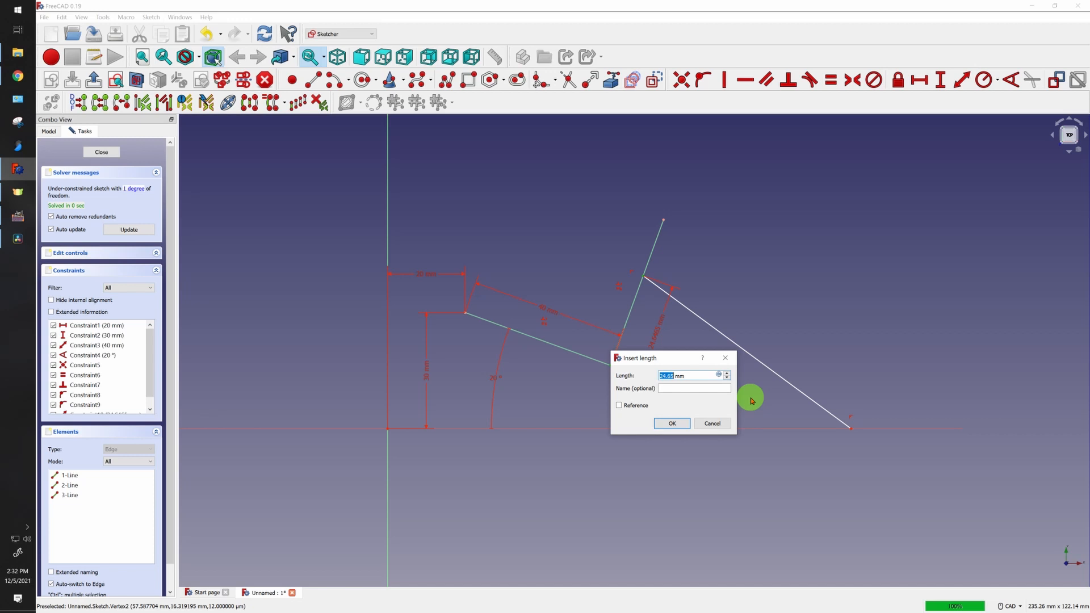
- Confirm the third line's length dimension, then slide its end along the horizontal axis and back
click(670, 423)
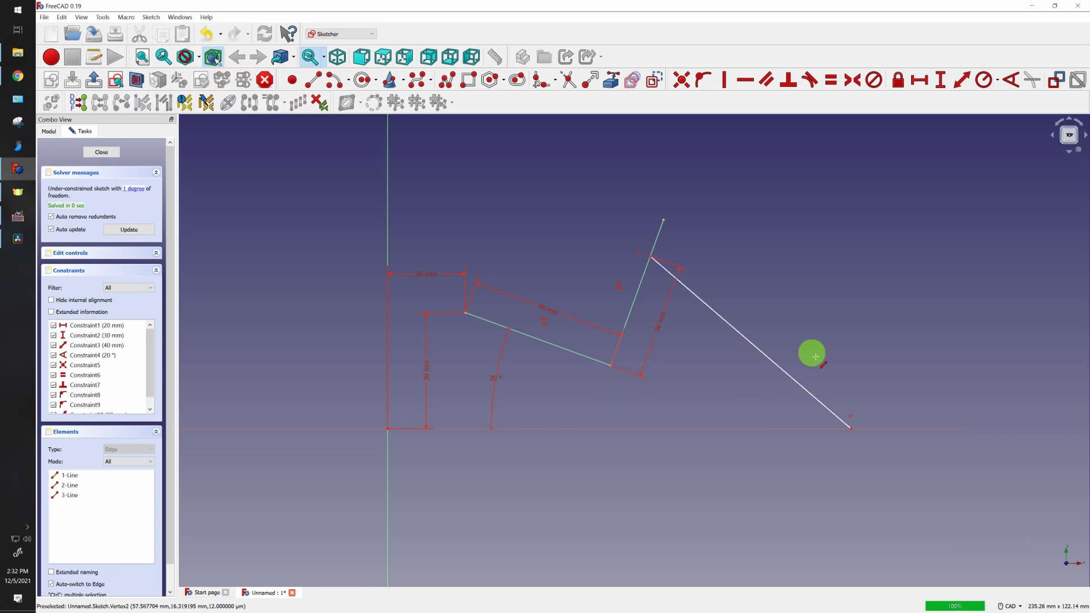
mouse_move(691, 314)
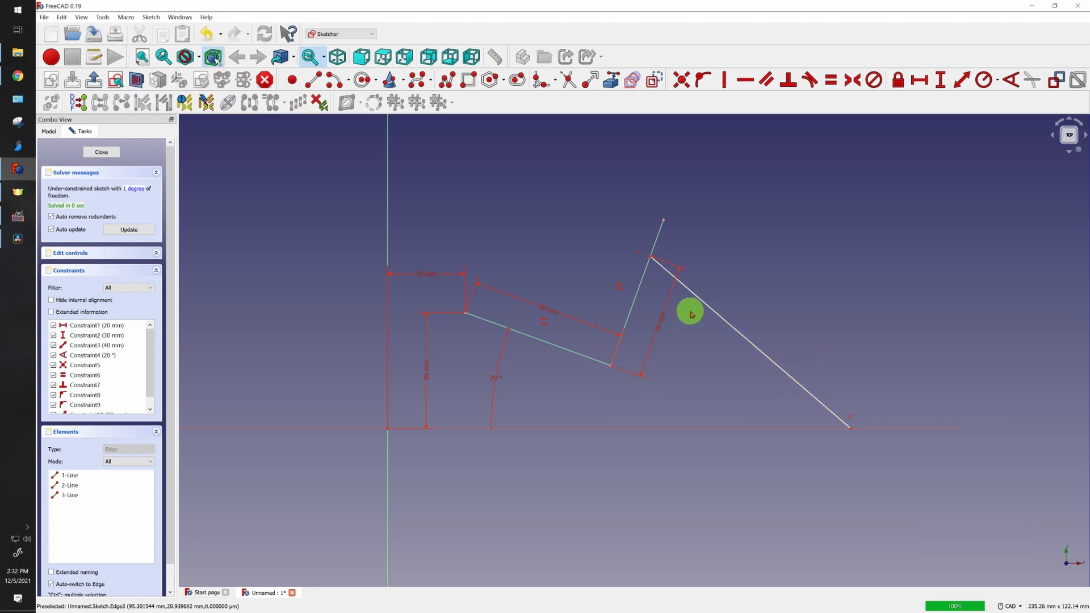
drag(690, 315, 779, 207)
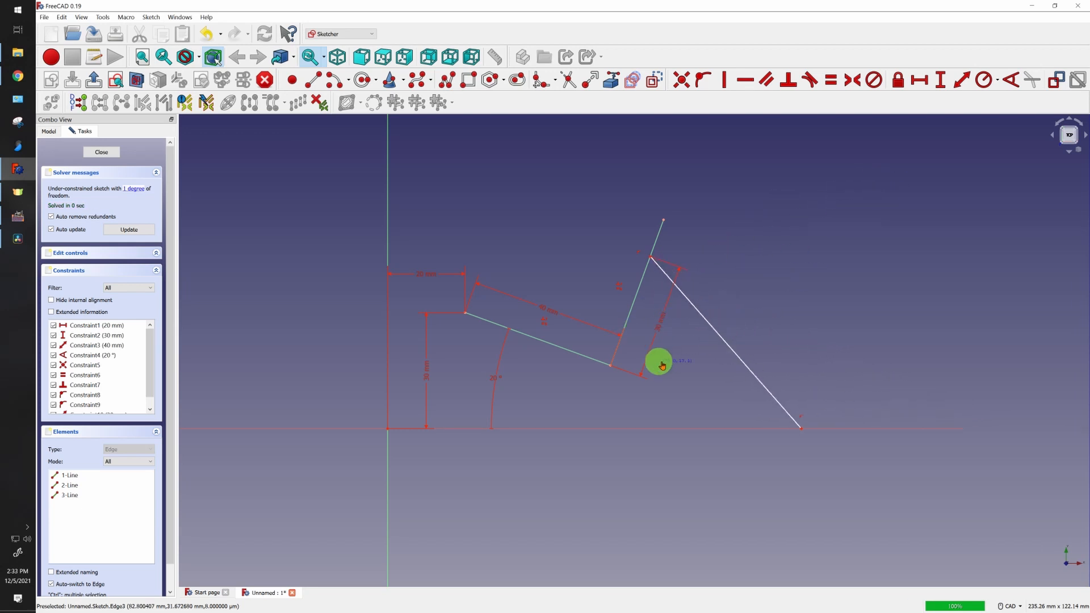
drag(660, 365, 695, 292)
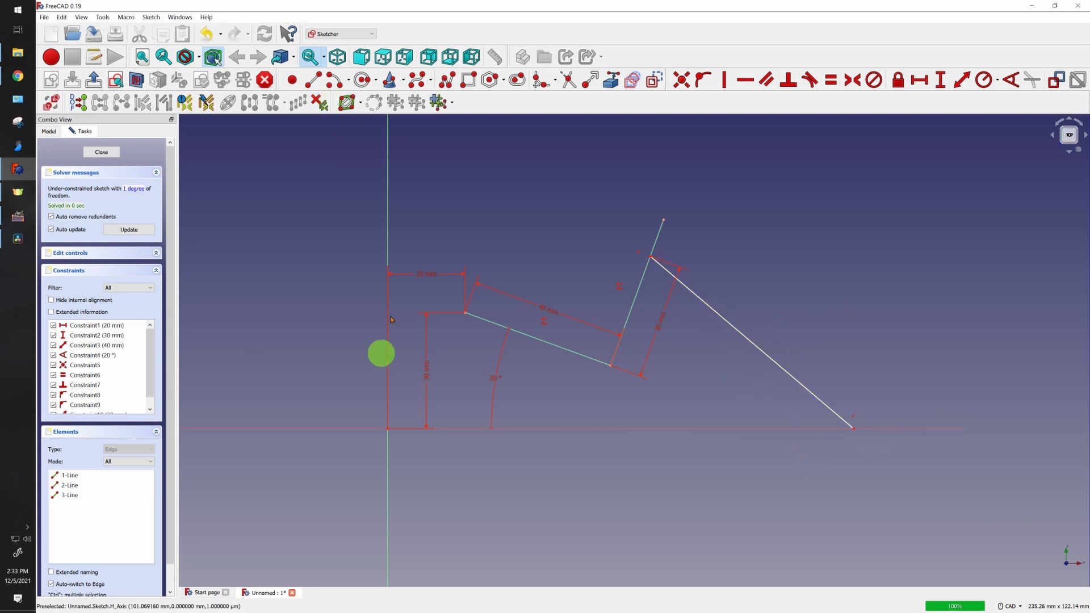
mouse_move(919, 80)
text(120)
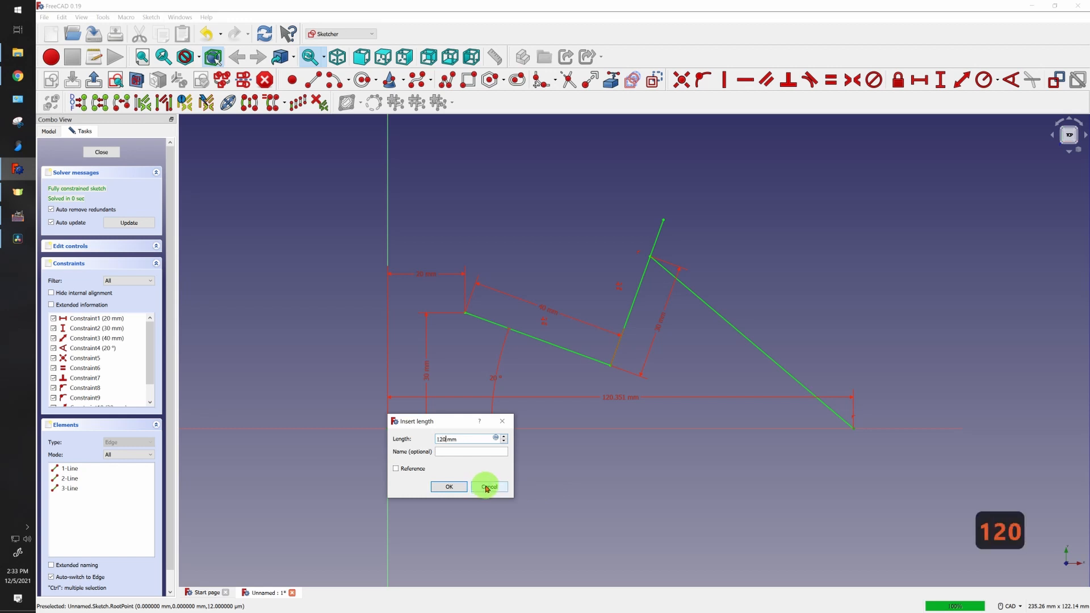
- Fix the third line's end 120 mm horizontally from the origin
click(487, 486)
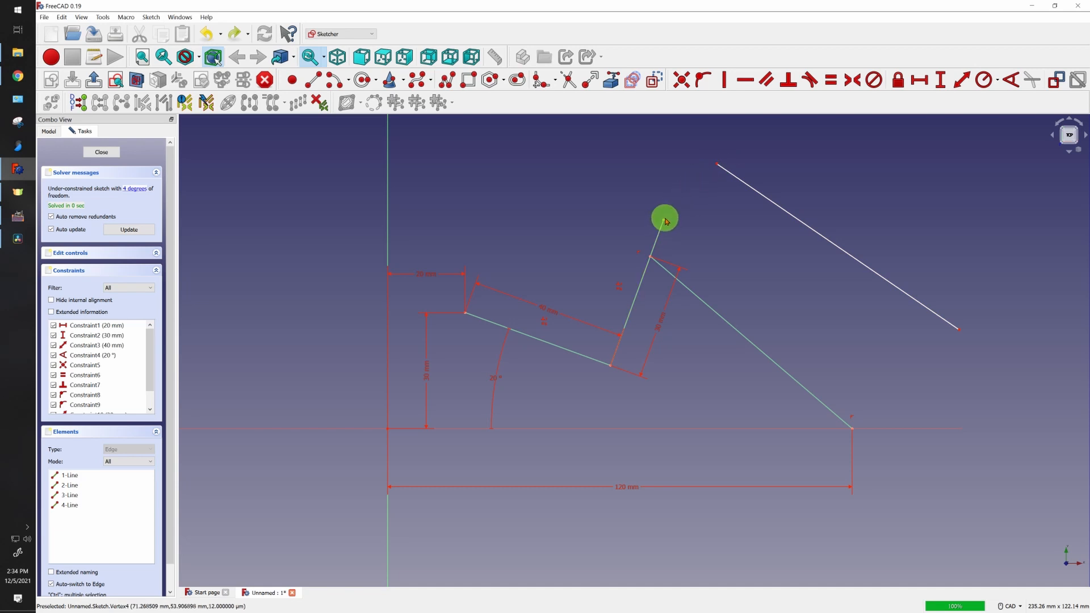
mouse_move(684, 79)
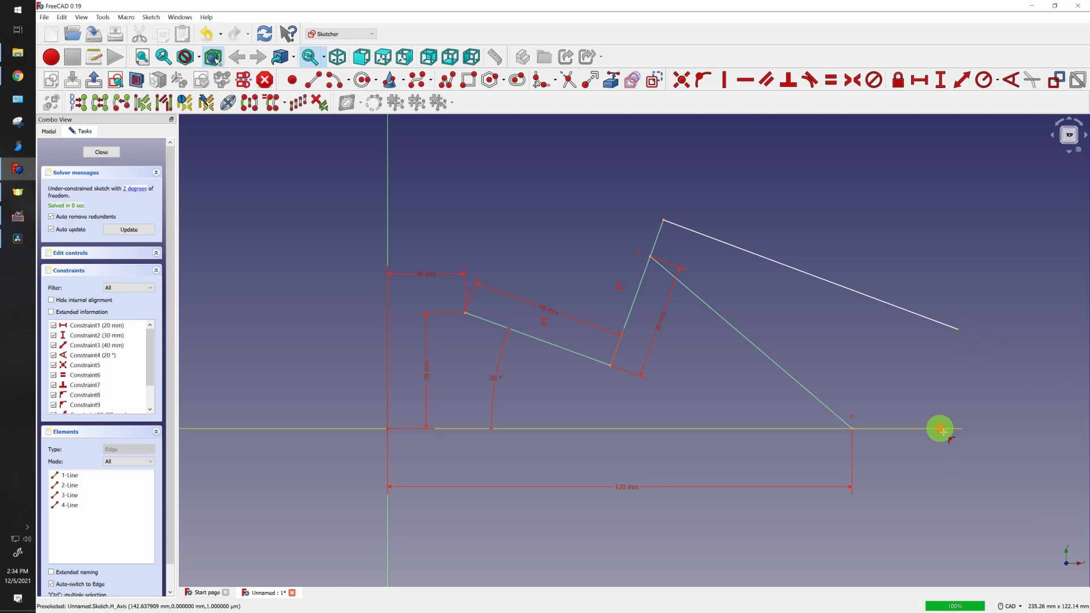
- Attach the fourth line's lower end onto the horizontal axis
drag(940, 429, 962, 422)
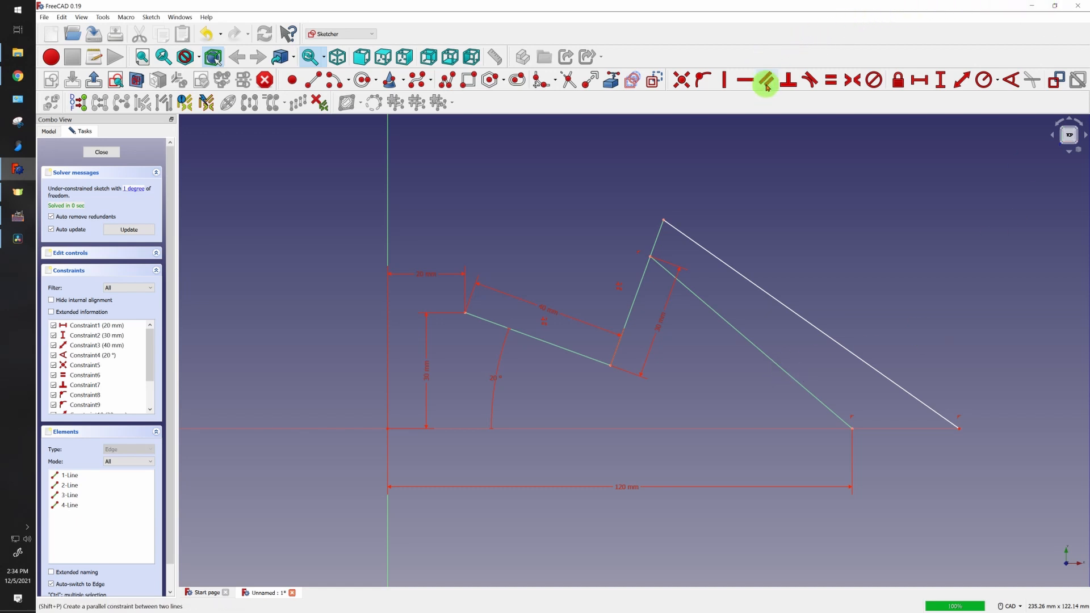
mouse_move(765, 80)
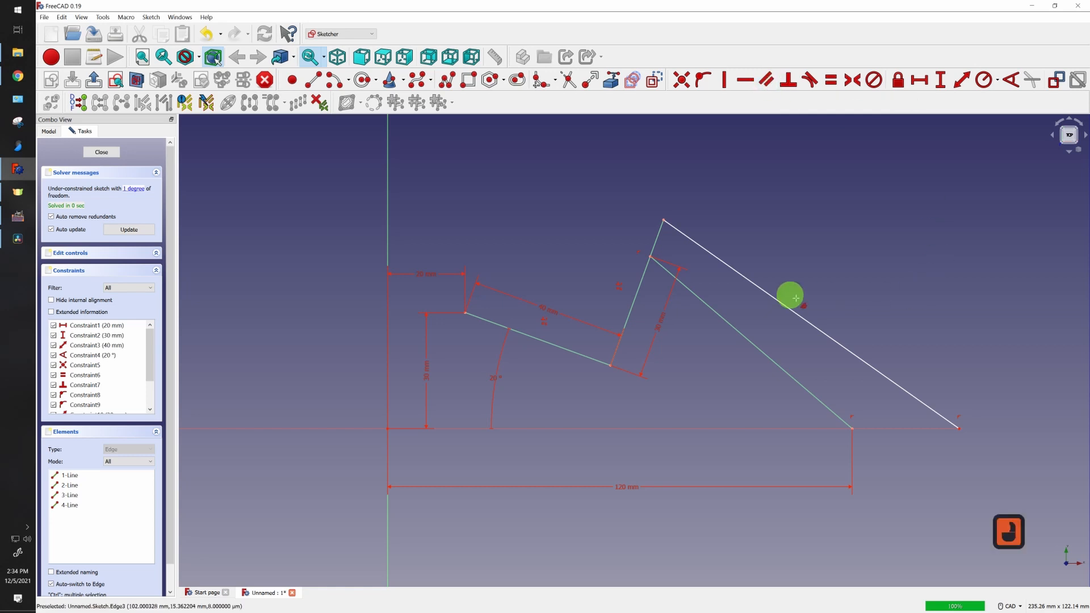
mouse_move(301, 157)
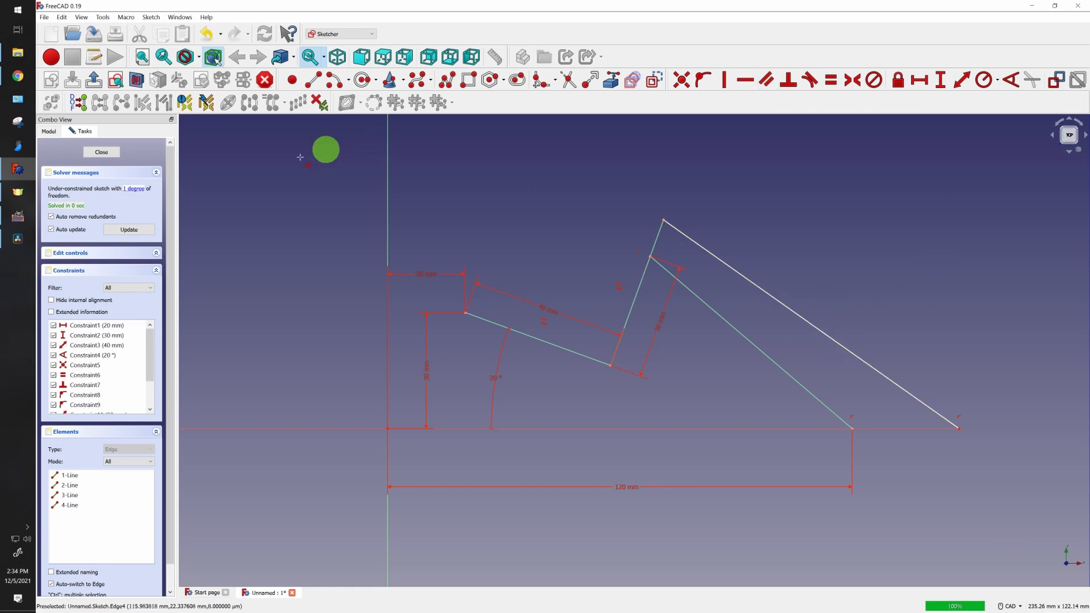
mouse_move(554, 253)
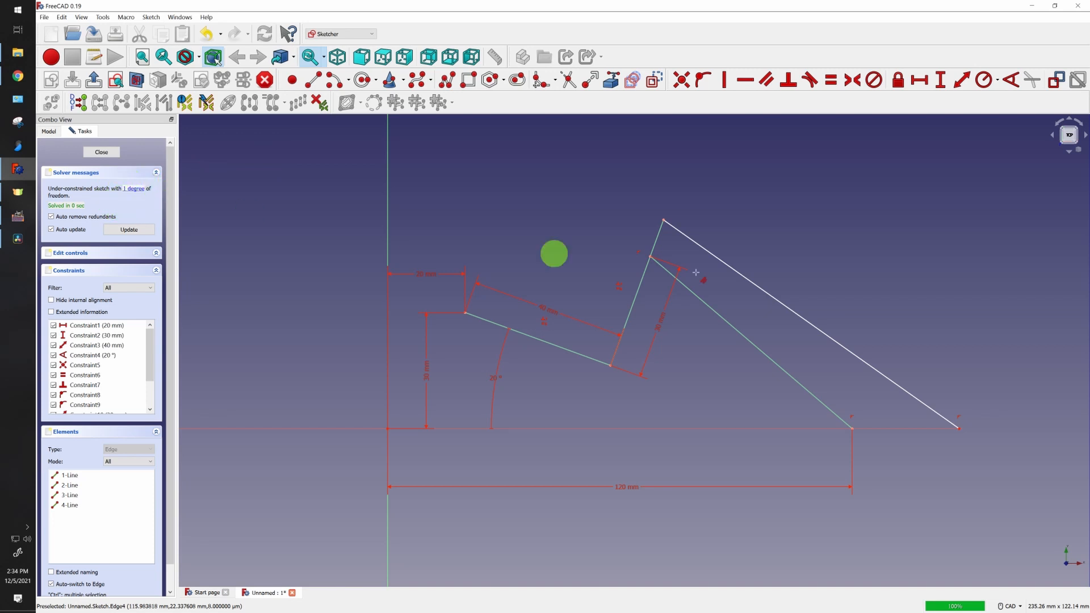
mouse_move(753, 344)
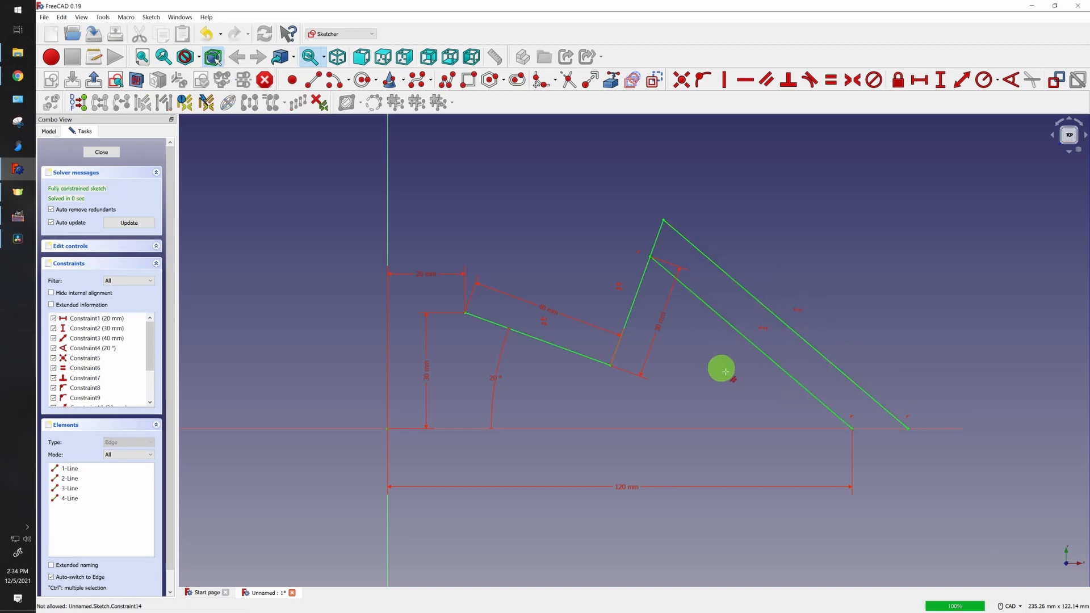
mouse_move(760, 328)
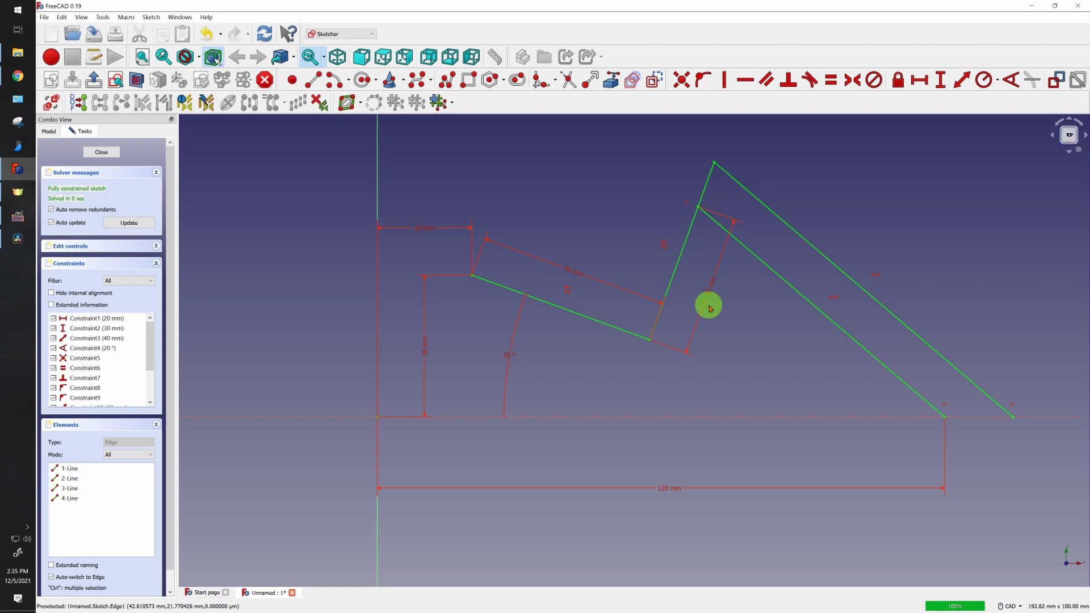
mouse_move(851, 278)
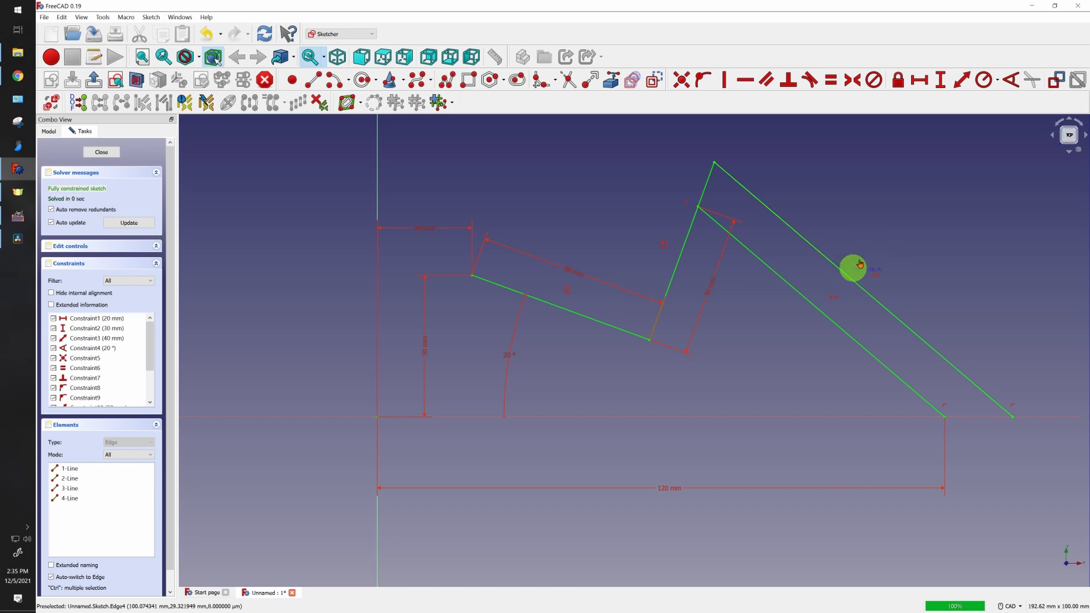
mouse_move(712, 166)
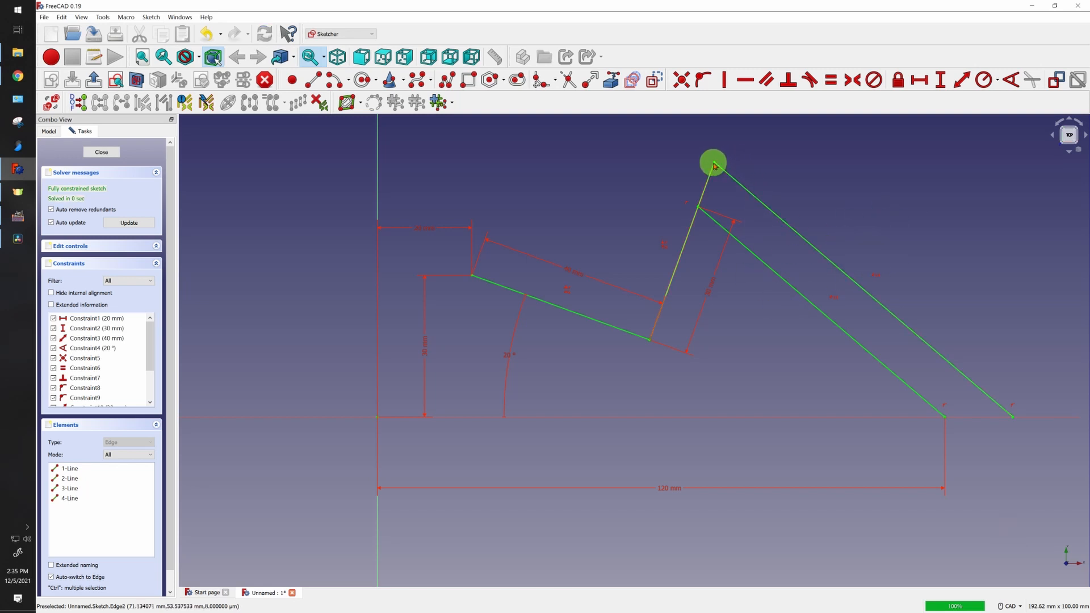
drag(713, 161, 724, 144)
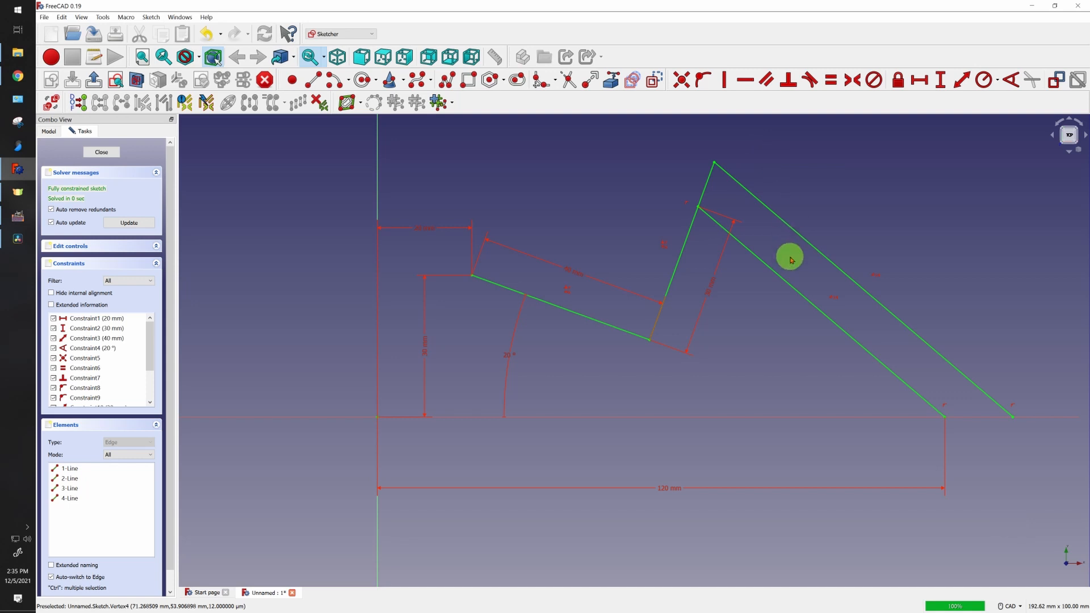
mouse_move(660, 336)
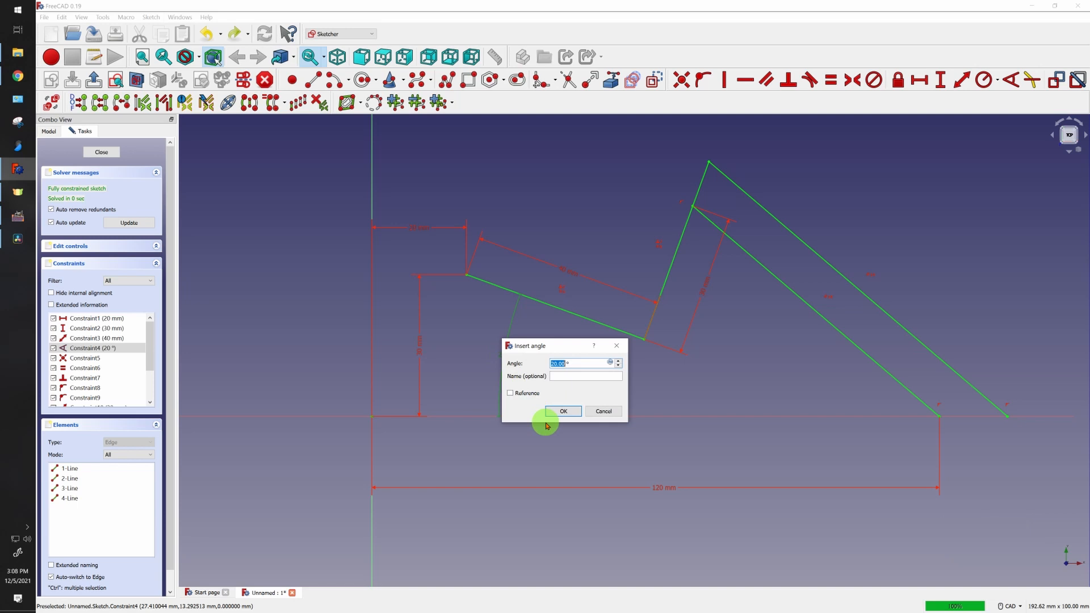
- Confirm the angle constraint change from 20° to 30° so the sketch reshapes
click(563, 411)
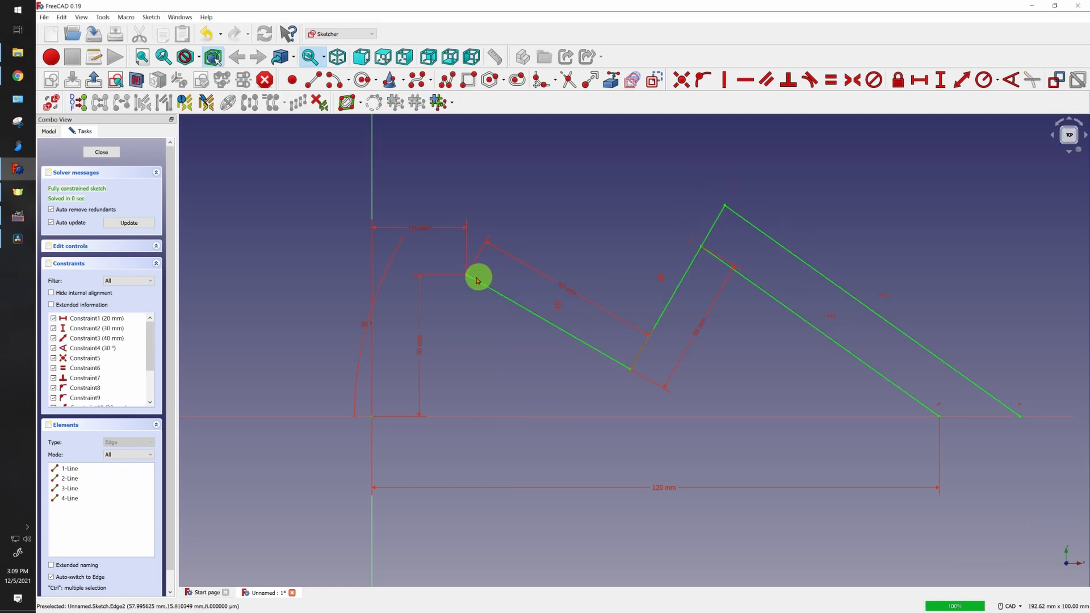
mouse_move(626, 368)
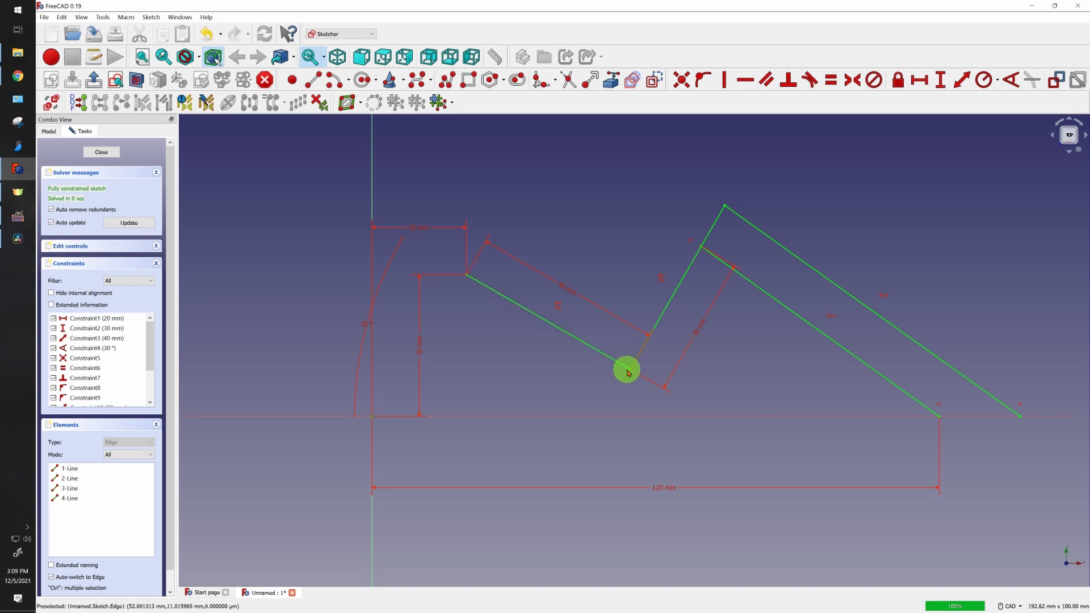
mouse_move(646, 313)
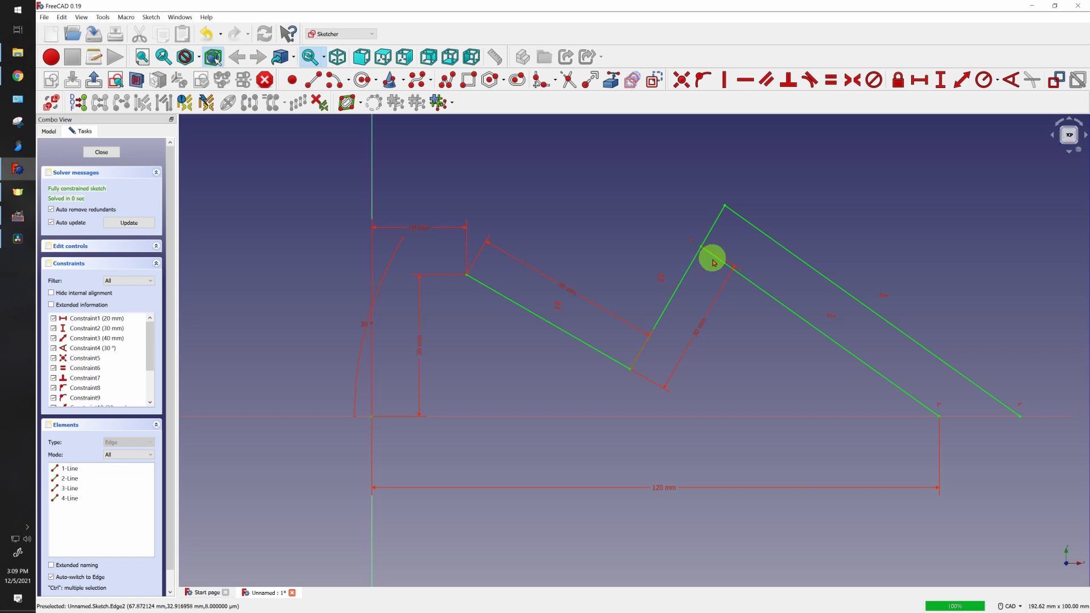
mouse_move(924, 487)
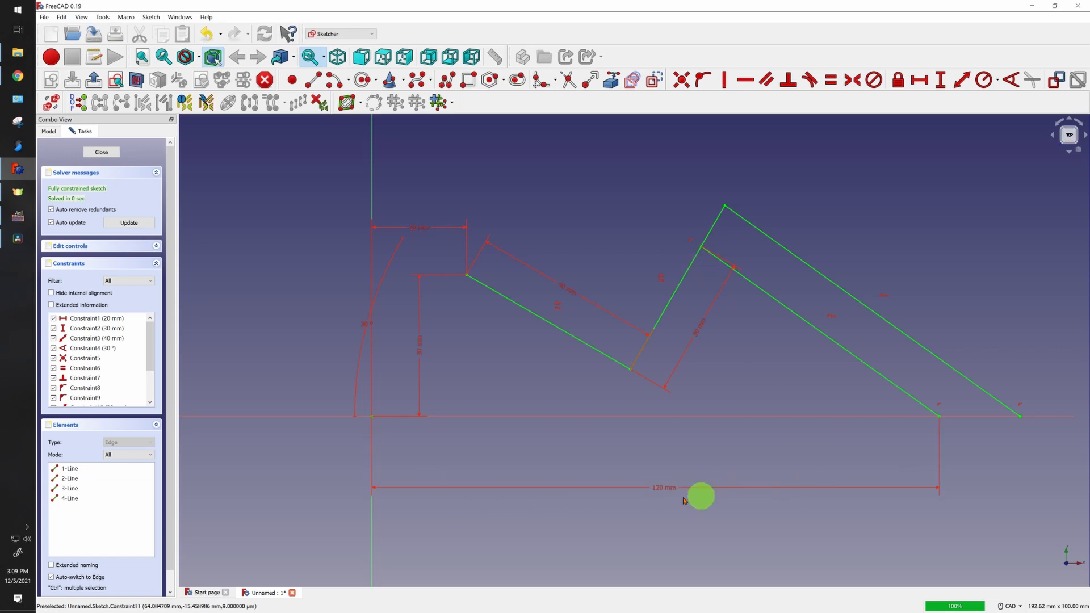
mouse_move(846, 269)
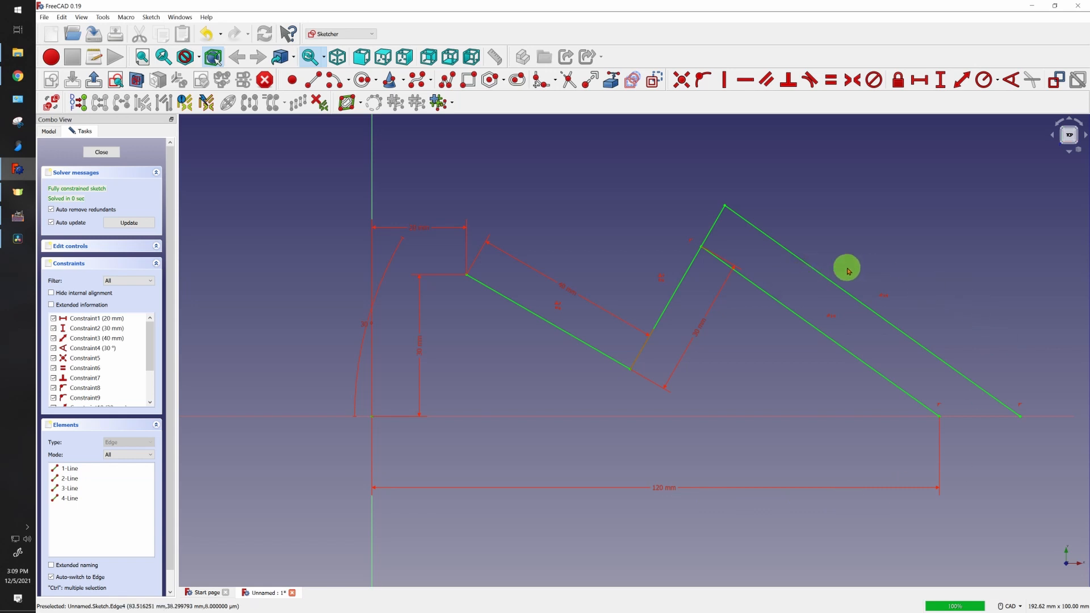
mouse_move(819, 281)
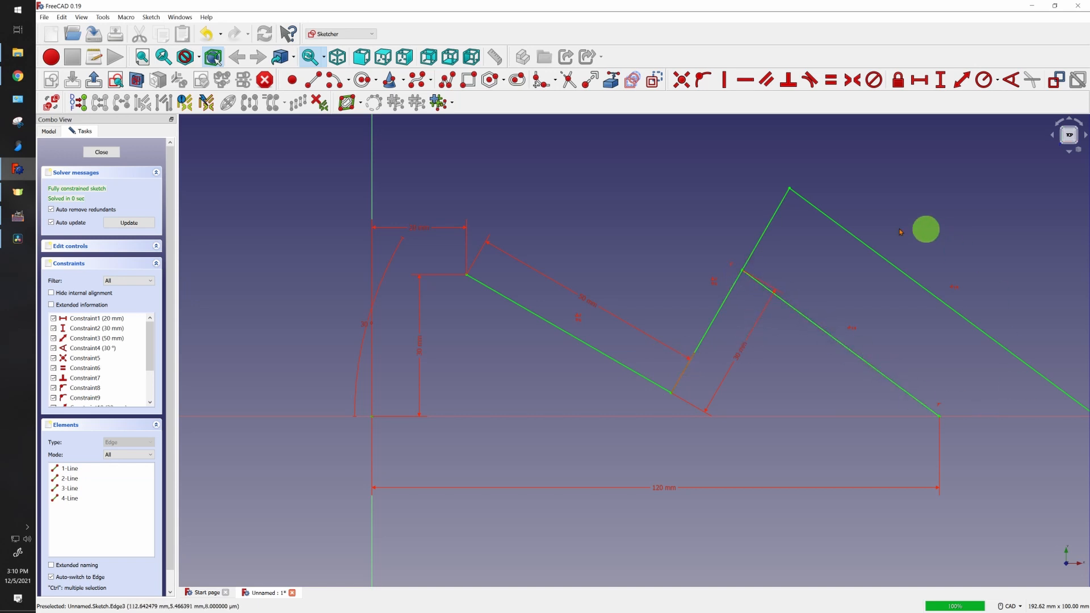
mouse_move(975, 314)
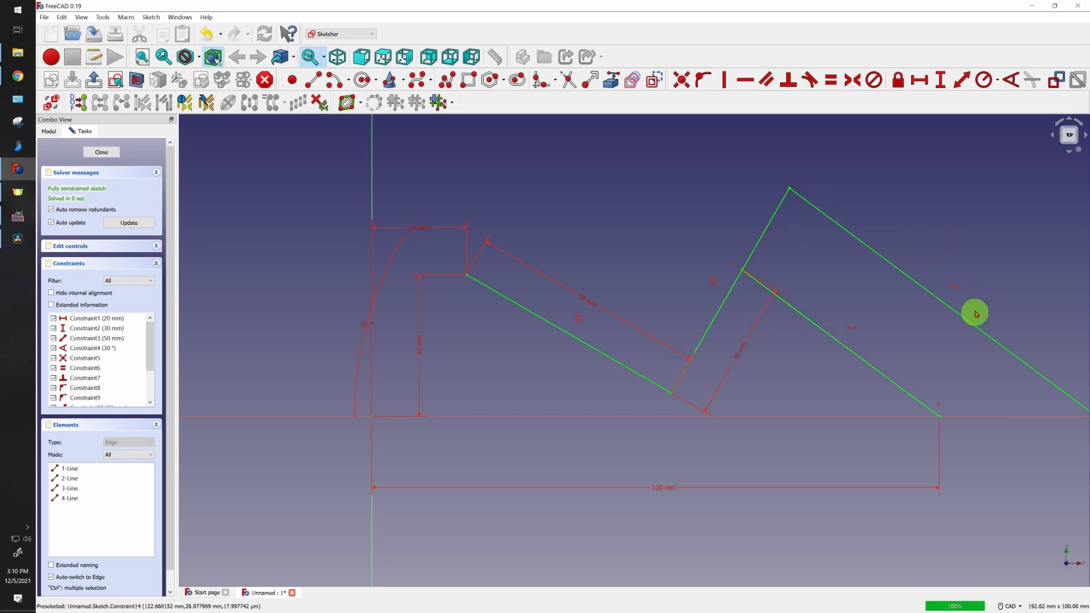
mouse_move(758, 280)
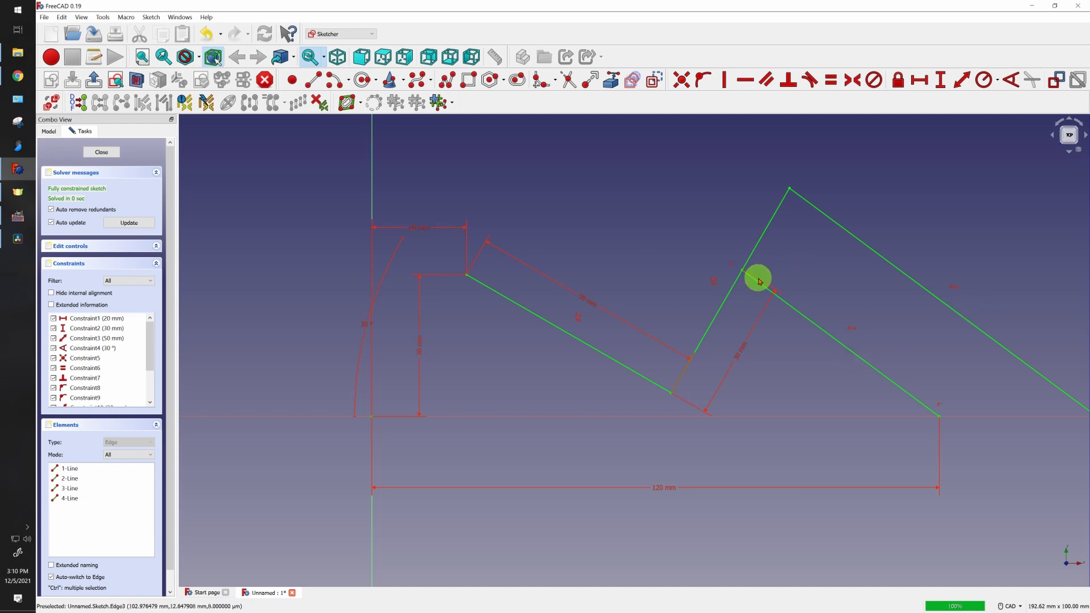